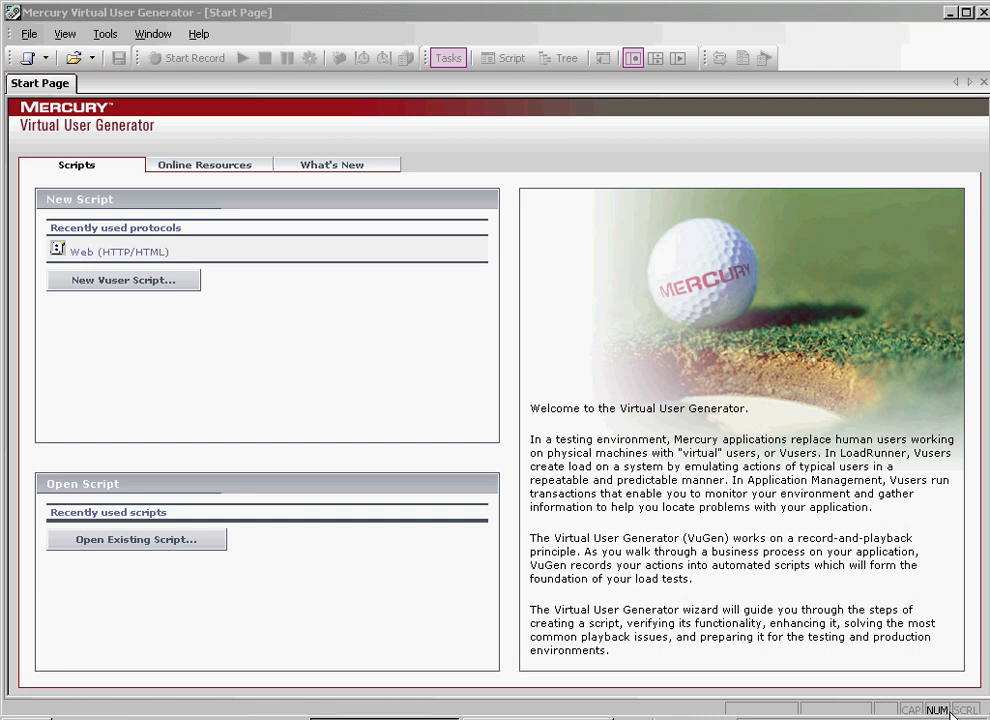
{"action": "mouse_move", "coordinate": [960, 712]}
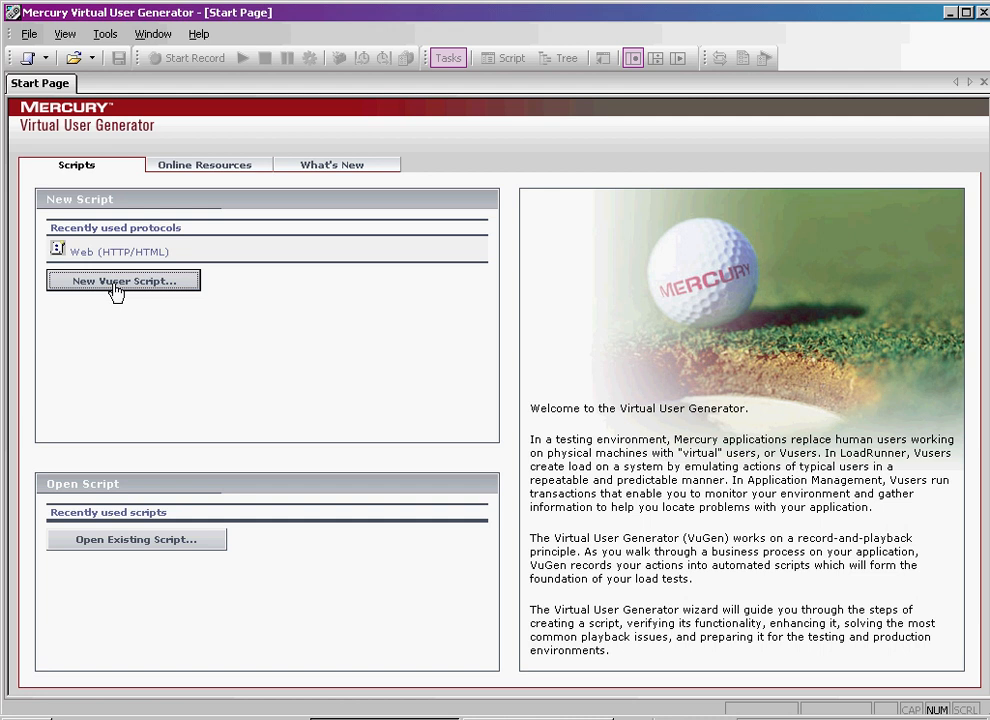
Step: Create a new single-protocol Vuser script using the Web (HTTP/HTML) protocol
{"action": "left_click", "coordinate": [124, 280]}
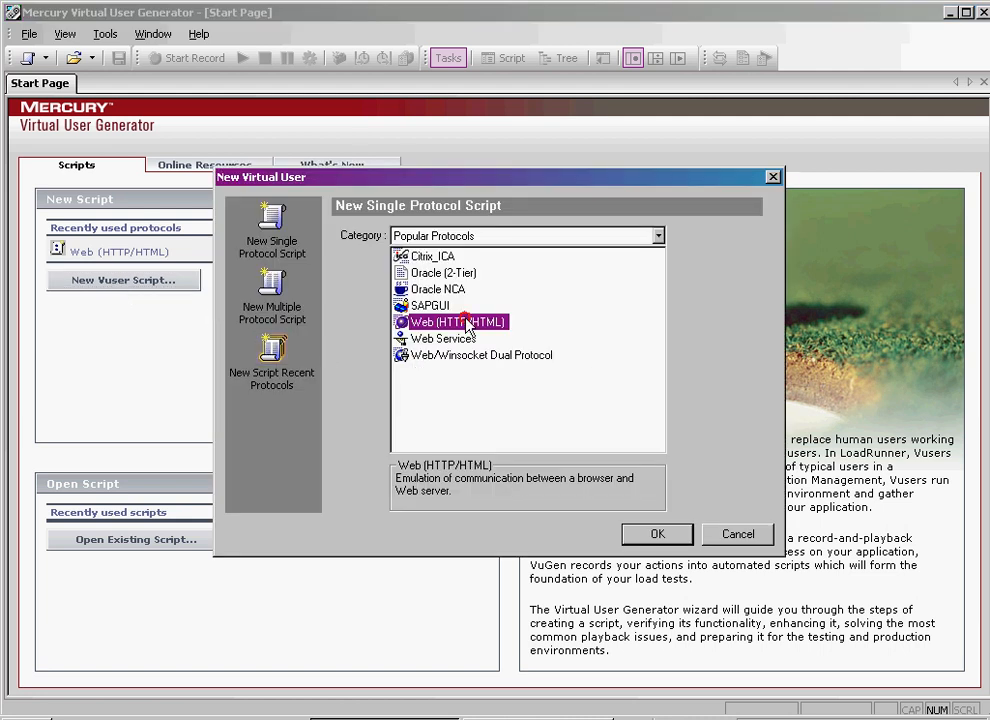
{"action": "left_click", "coordinate": [656, 534]}
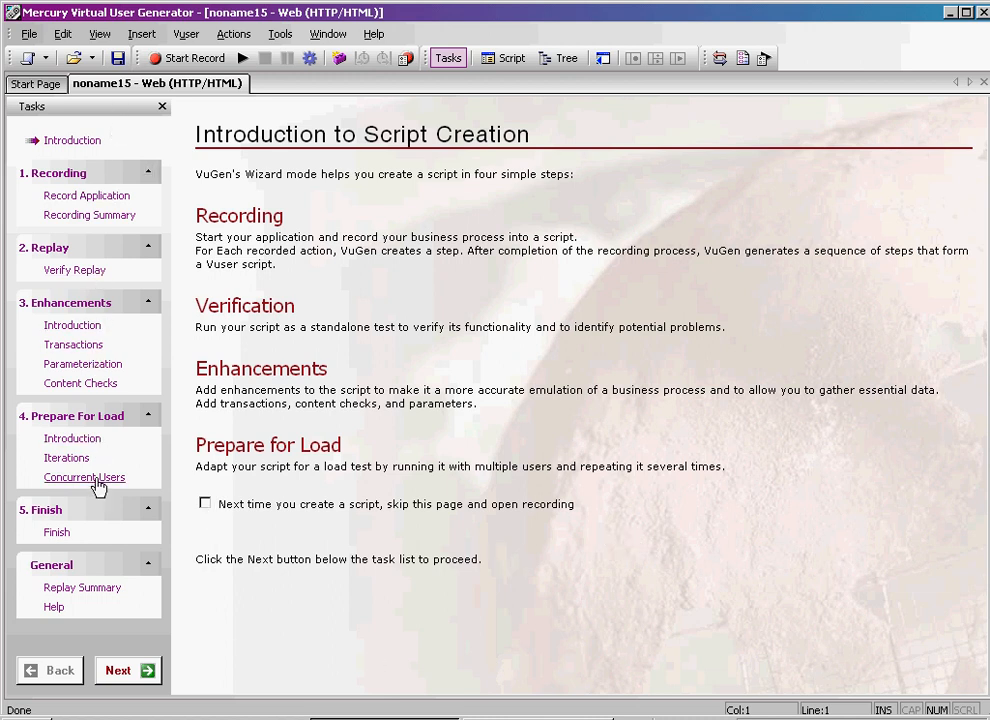
{"action": "mouse_move", "coordinate": [84, 650]}
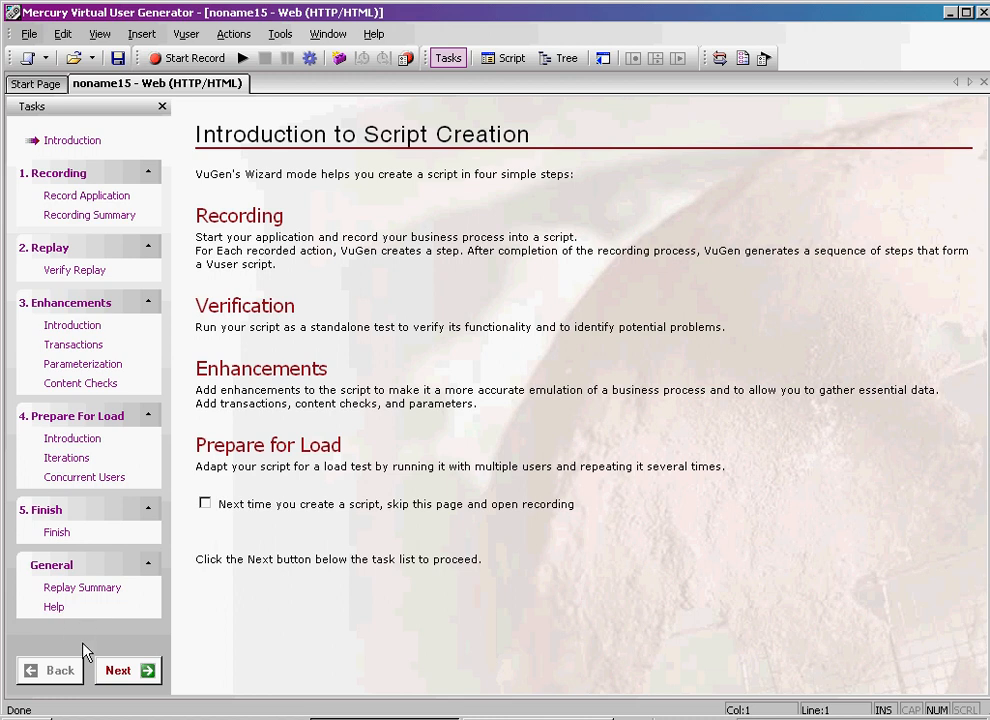
{"action": "mouse_move", "coordinate": [86, 656]}
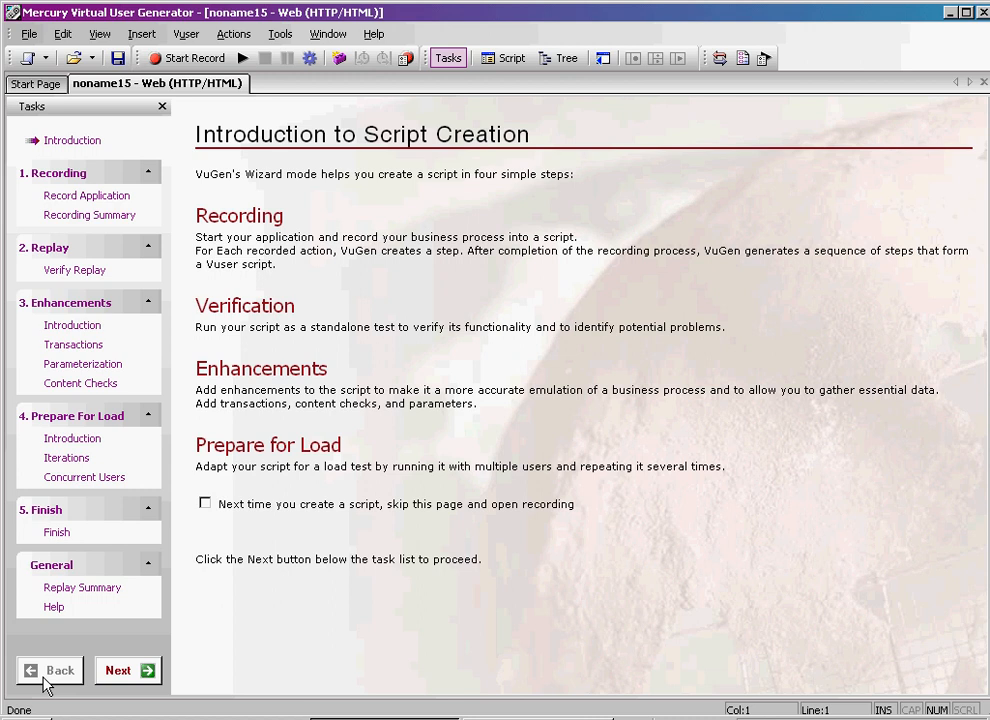
{"action": "mouse_move", "coordinate": [144, 692]}
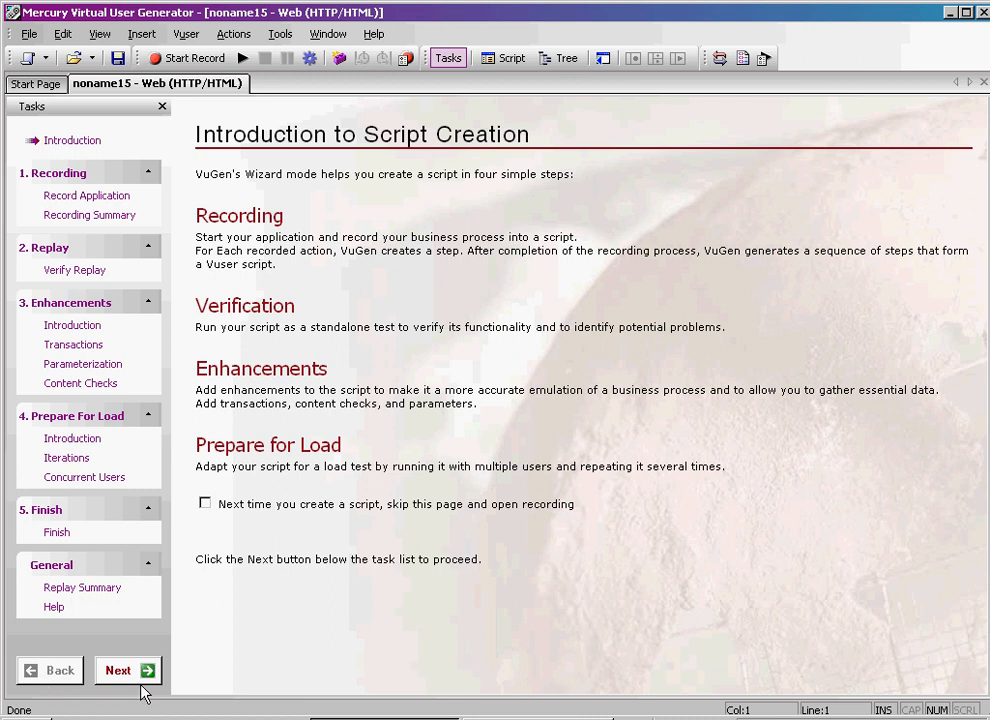
{"action": "mouse_move", "coordinate": [622, 168]}
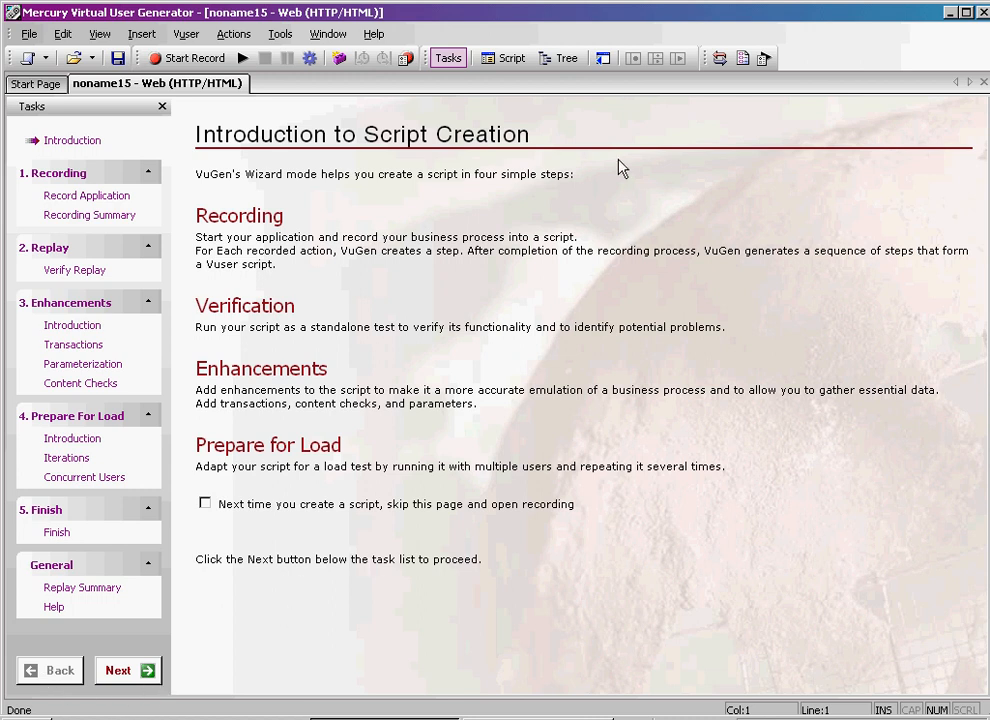
{"action": "mouse_move", "coordinate": [184, 150]}
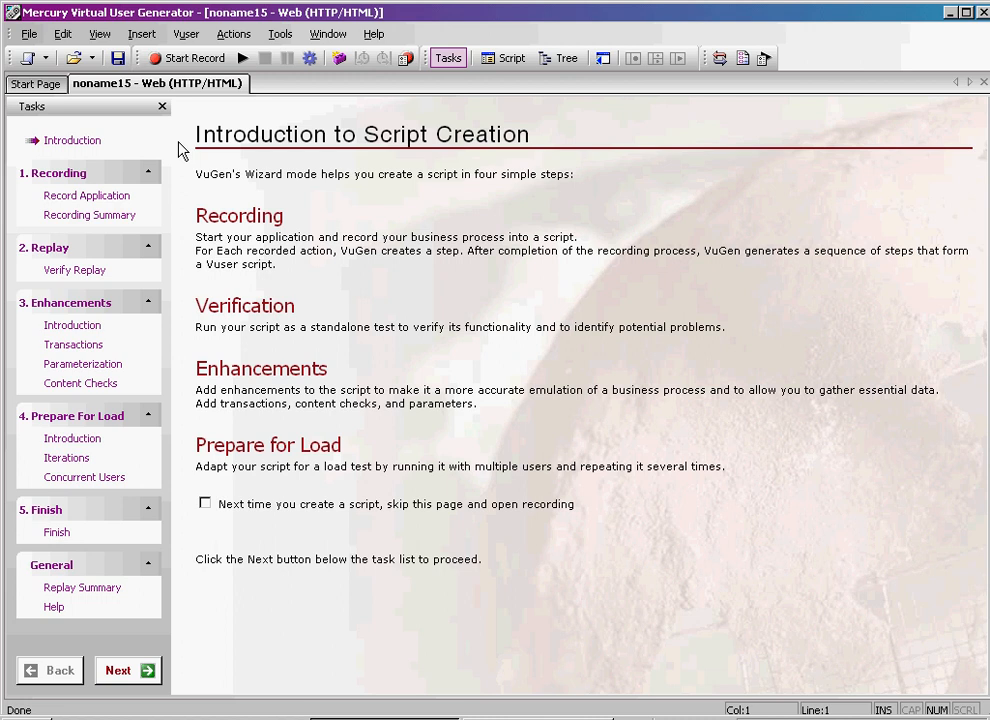
{"action": "mouse_move", "coordinate": [536, 78]}
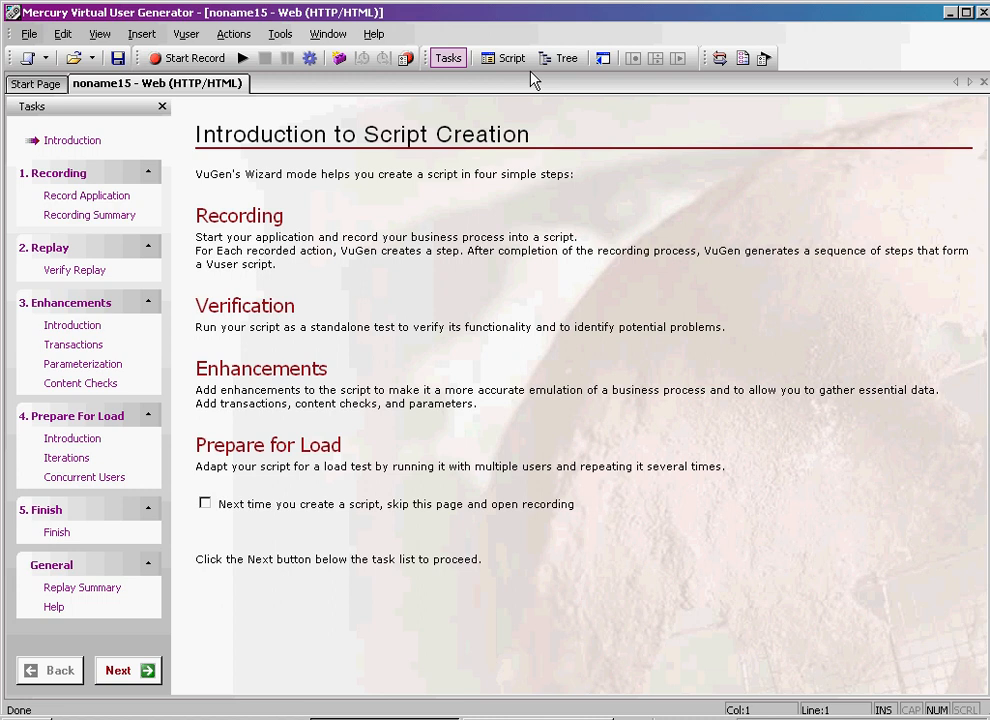
{"action": "mouse_move", "coordinate": [502, 56]}
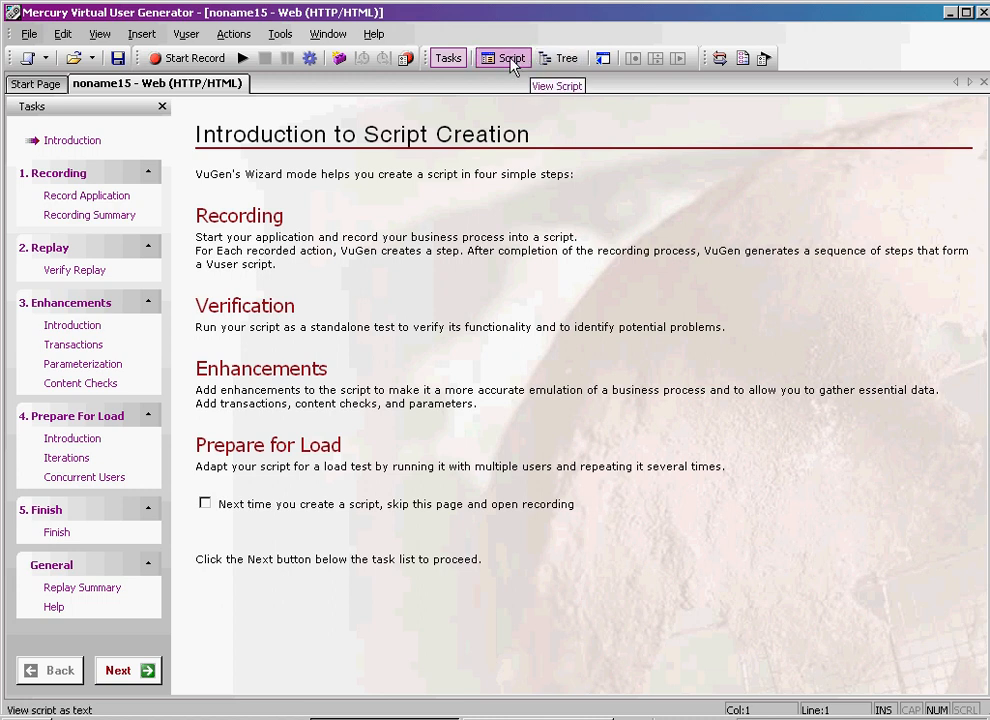
{"action": "mouse_move", "coordinate": [528, 52]}
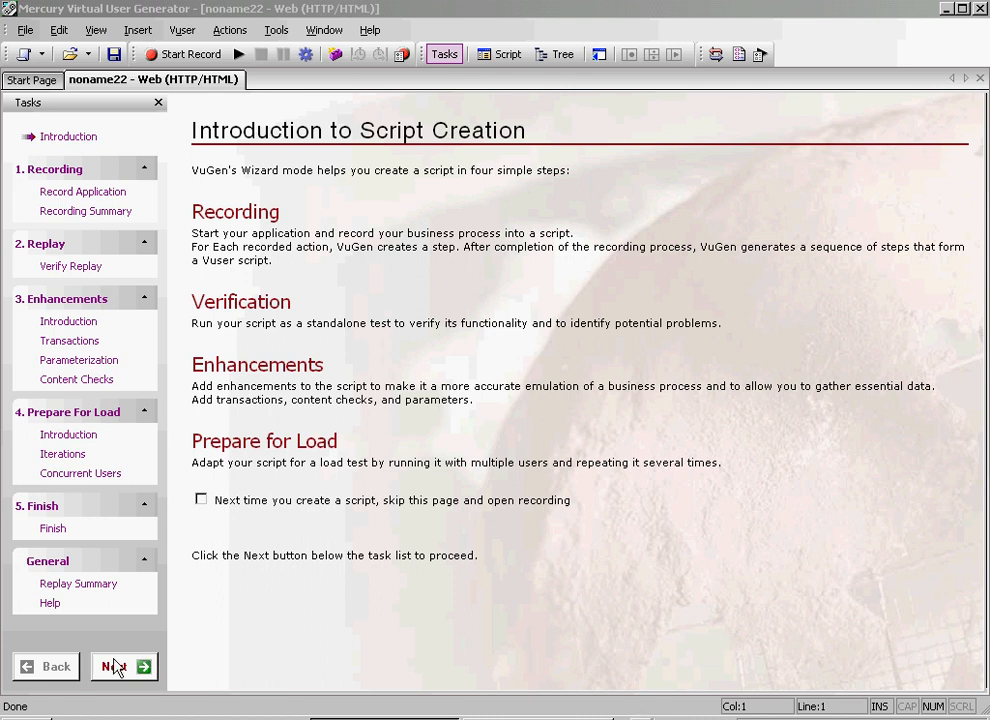
Step: Advance the wizard from Introduction to Script Creation to Introduction to Recording
{"action": "left_click", "coordinate": [124, 666]}
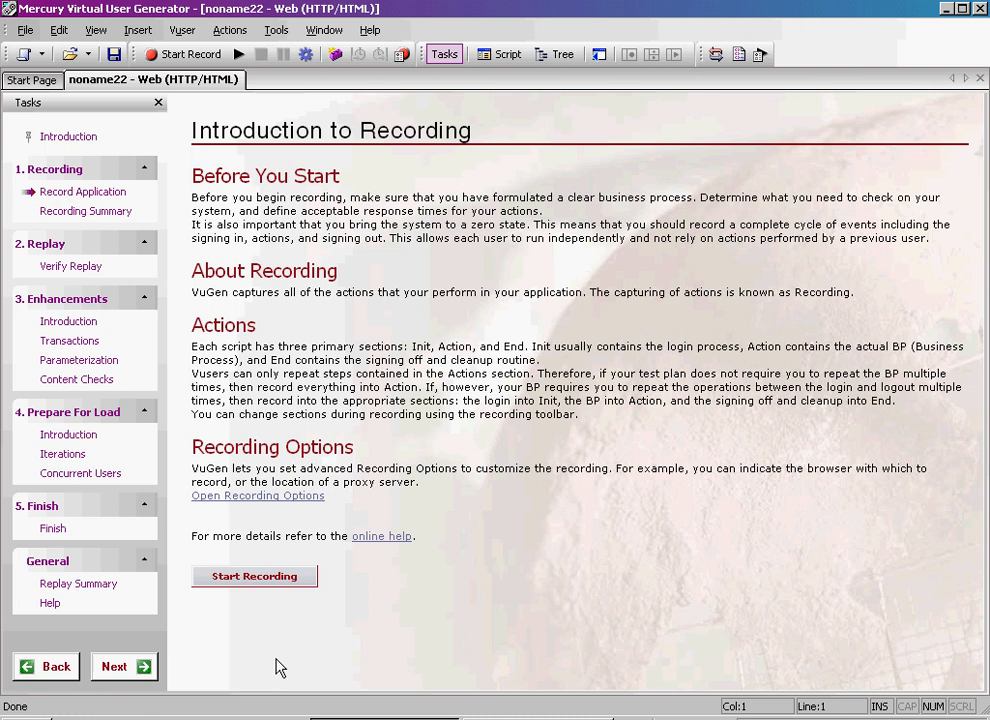
{"action": "left_click", "coordinate": [252, 576]}
{"action": "type", "text": "www.mercur"}
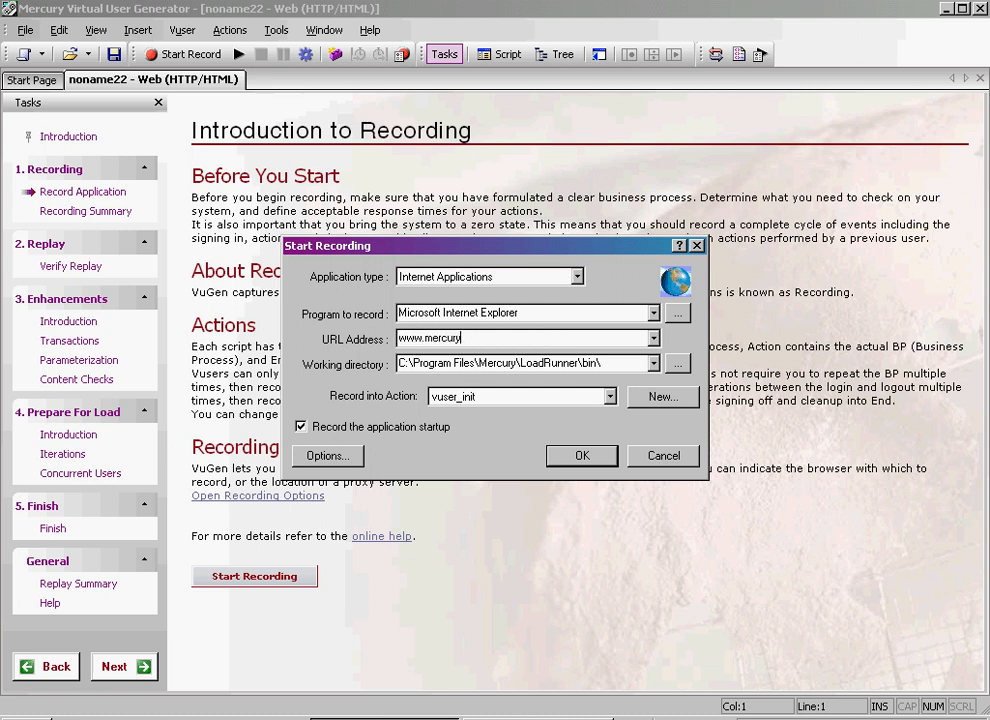
{"action": "type", "text": "y.com"}
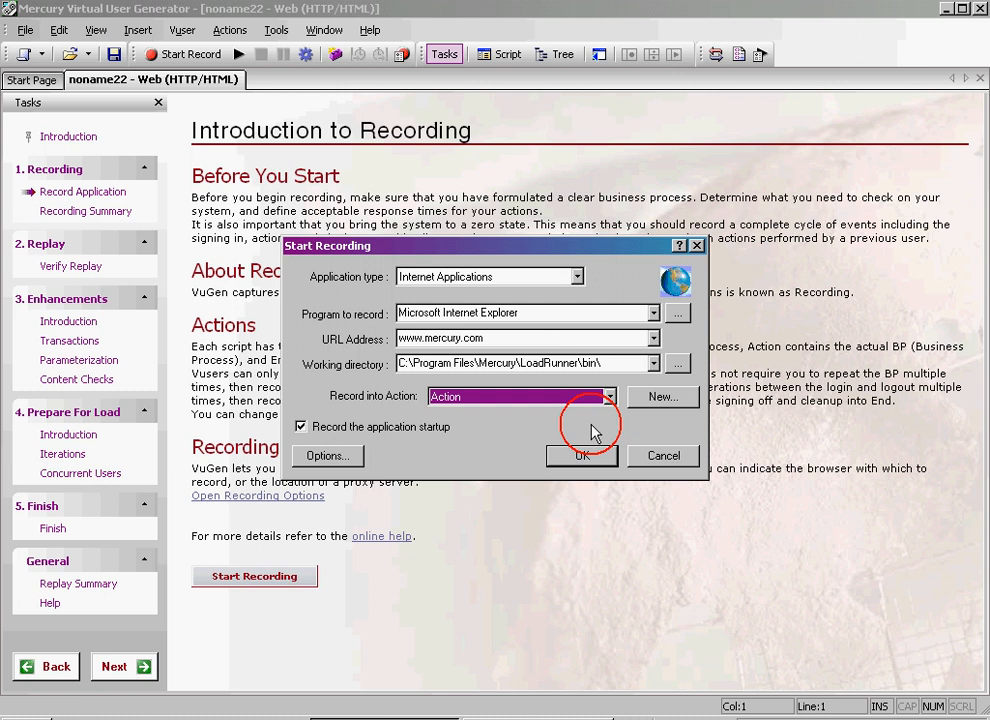
{"action": "left_click", "coordinate": [582, 456]}
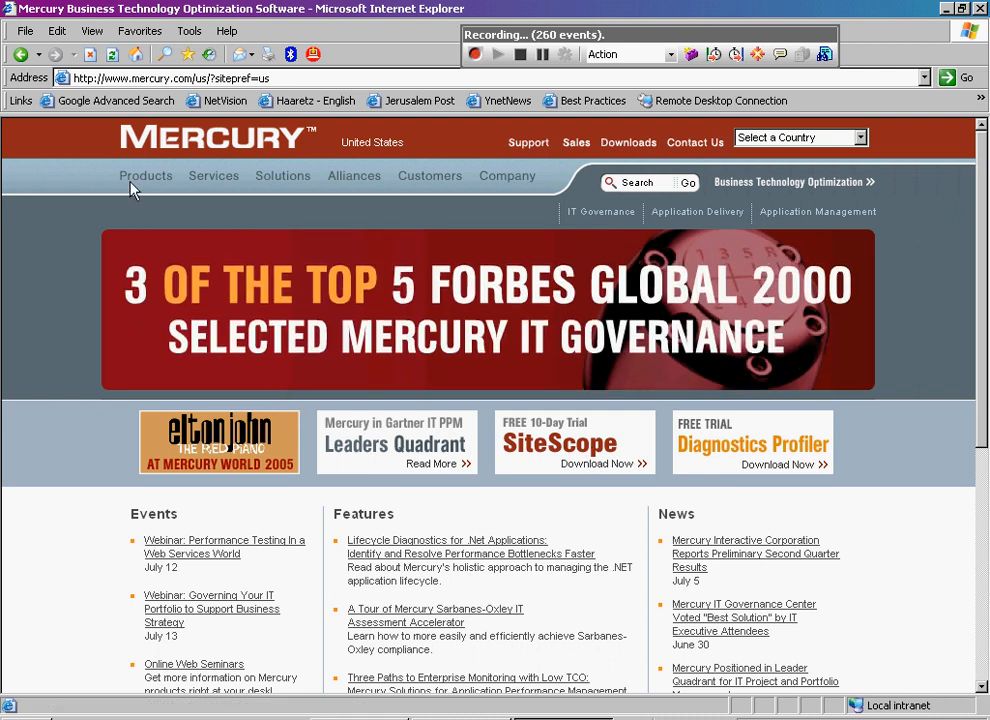
Step: Browse Products, application delivery, Mercury LoadRunner, Features & Benefits, then Solutions while recording
{"action": "left_click", "coordinate": [144, 176]}
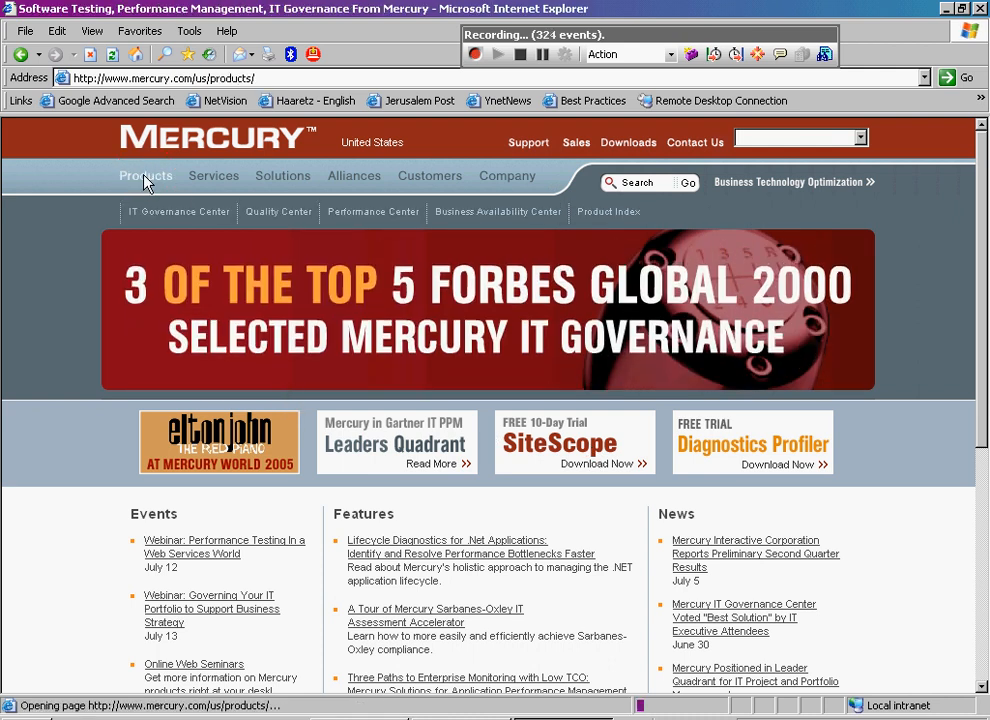
{"action": "left_click", "coordinate": [144, 176]}
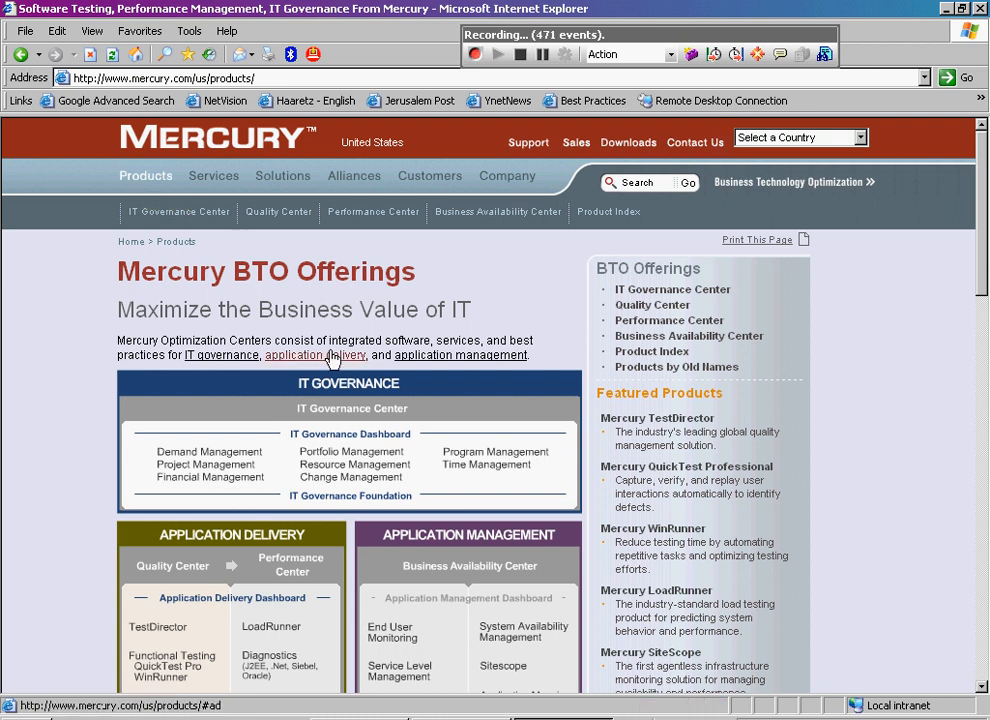
{"action": "left_click", "coordinate": [694, 616]}
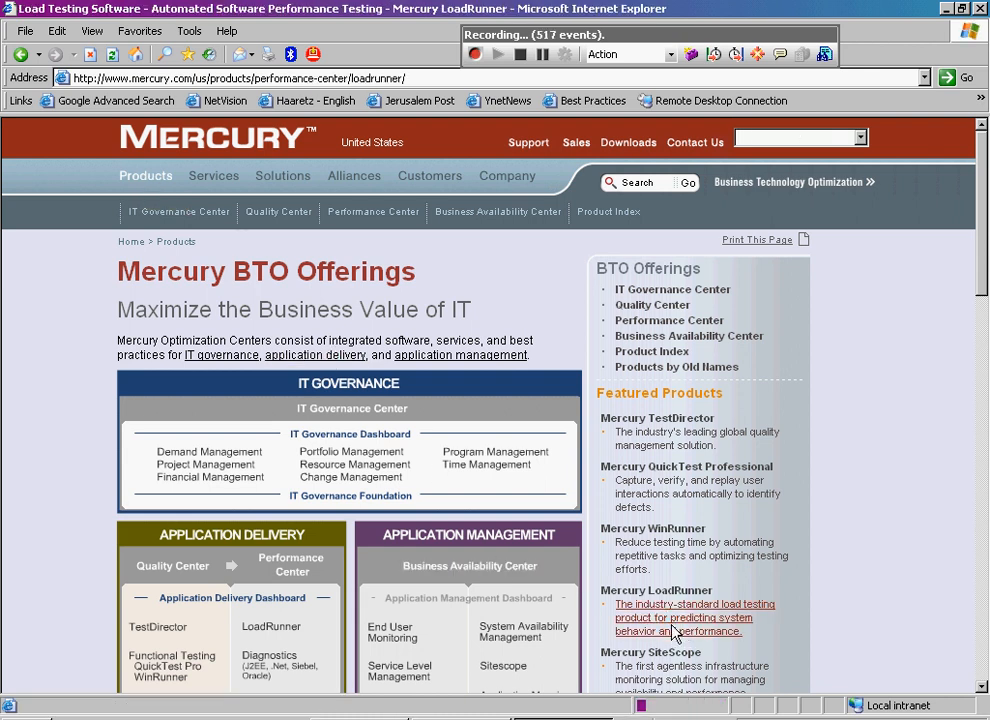
{"action": "left_click", "coordinate": [694, 616]}
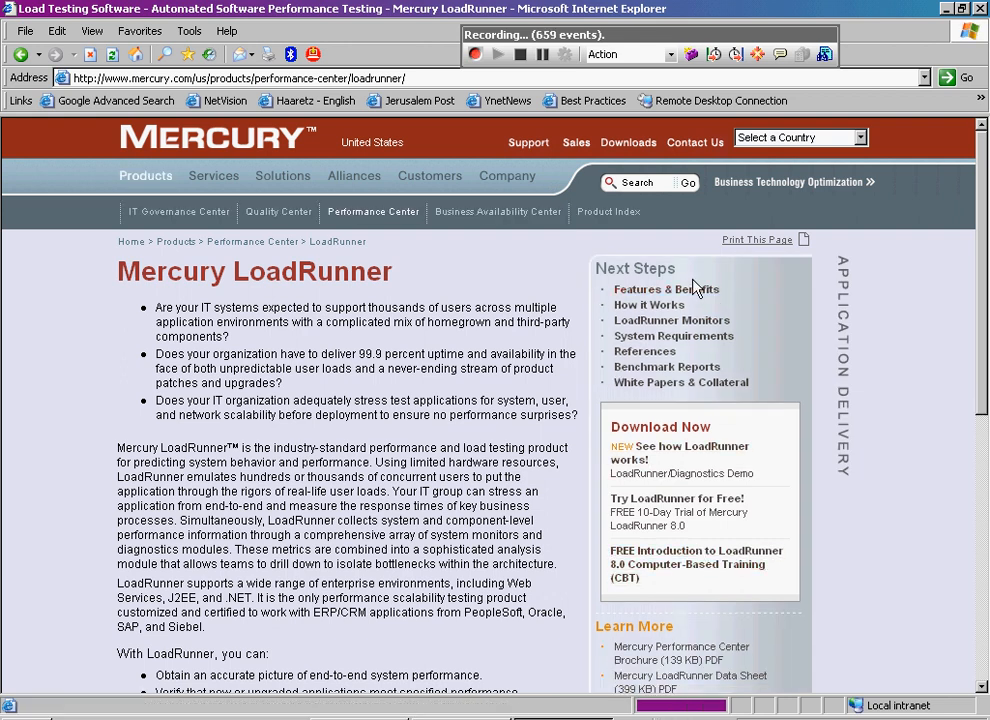
{"action": "left_click", "coordinate": [666, 288]}
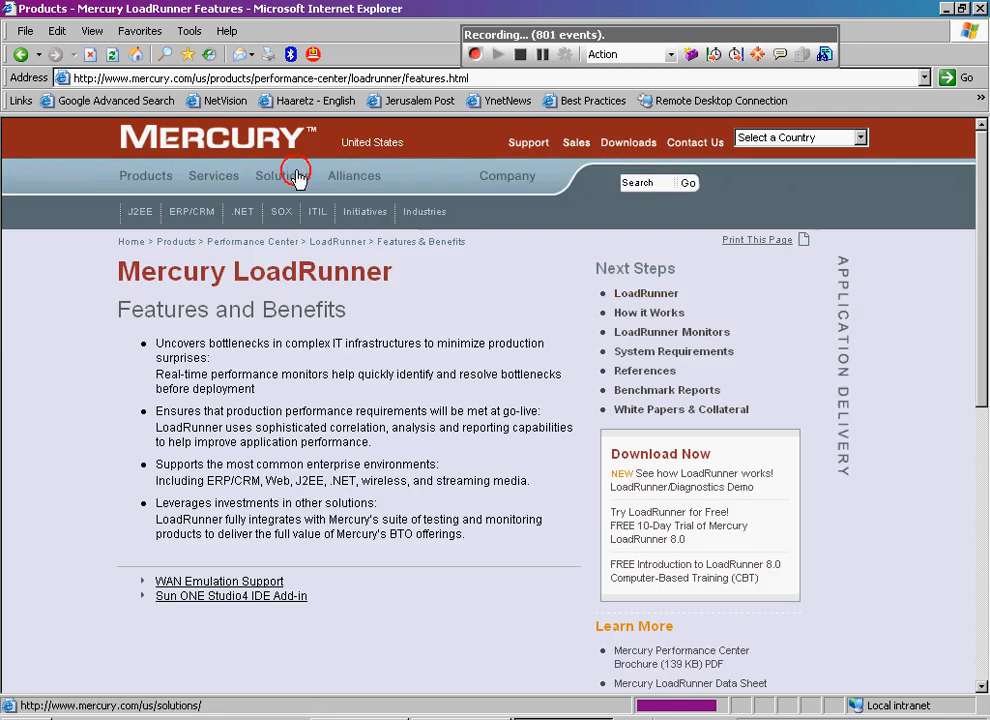
{"action": "left_click", "coordinate": [296, 176]}
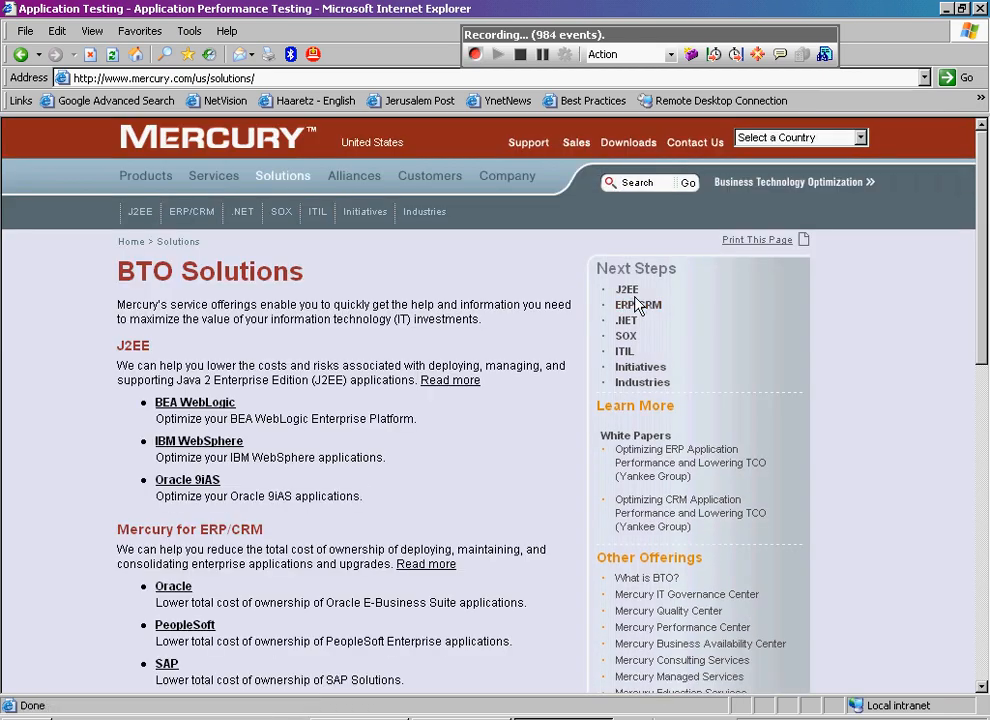
{"action": "left_click", "coordinate": [628, 288]}
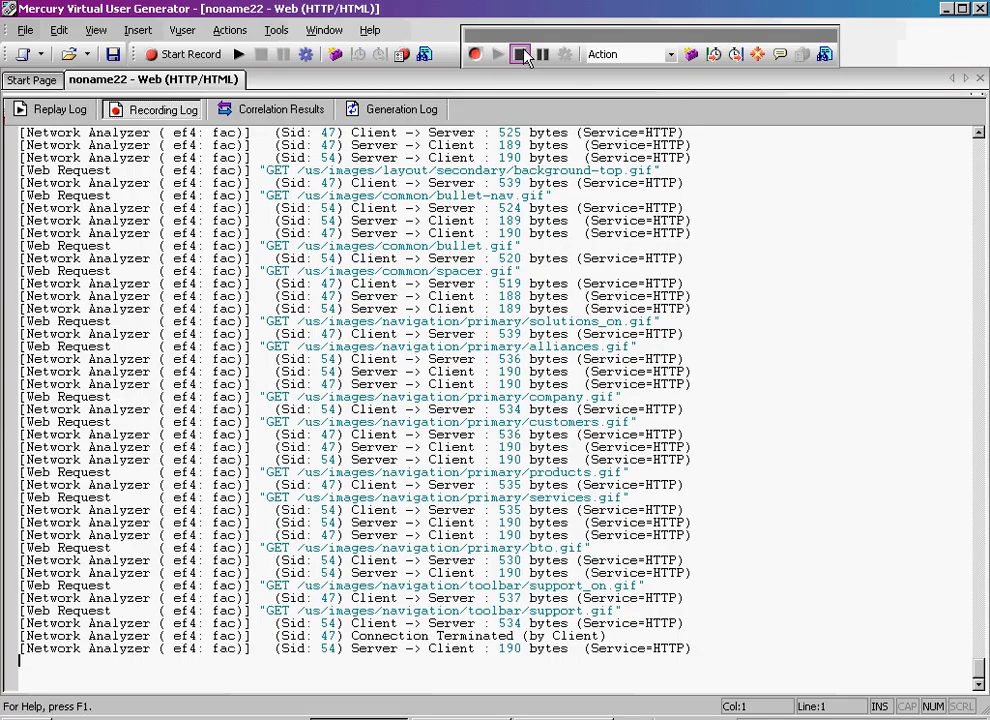
Step: Stop the recording so VuGen generates the script and shows the Recording Summary
{"action": "left_click", "coordinate": [520, 54]}
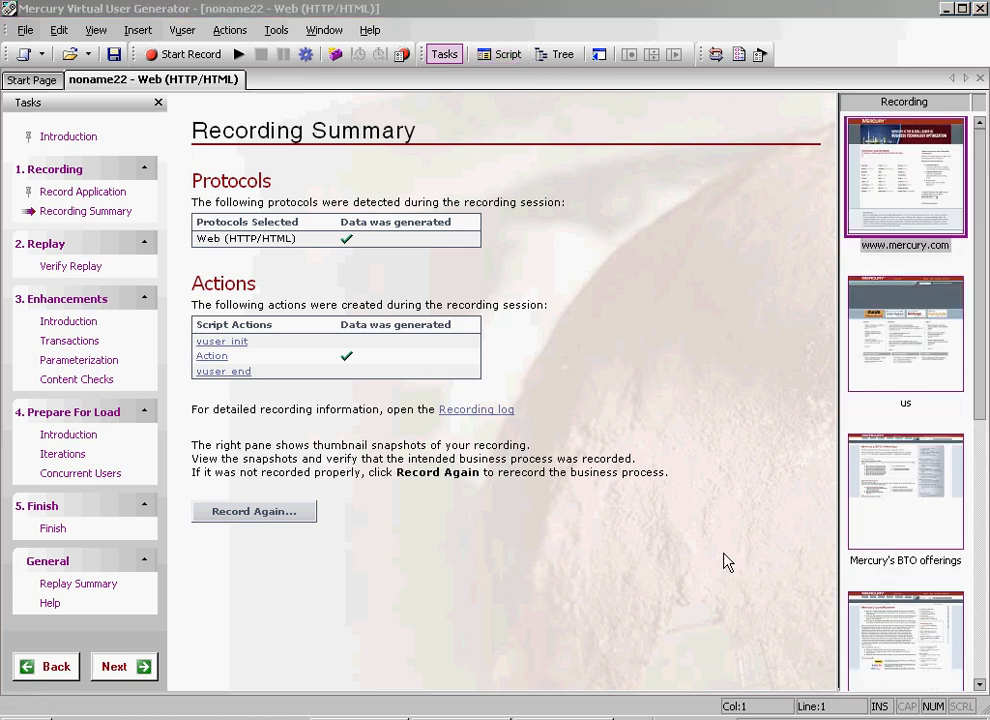
{"action": "mouse_move", "coordinate": [724, 556]}
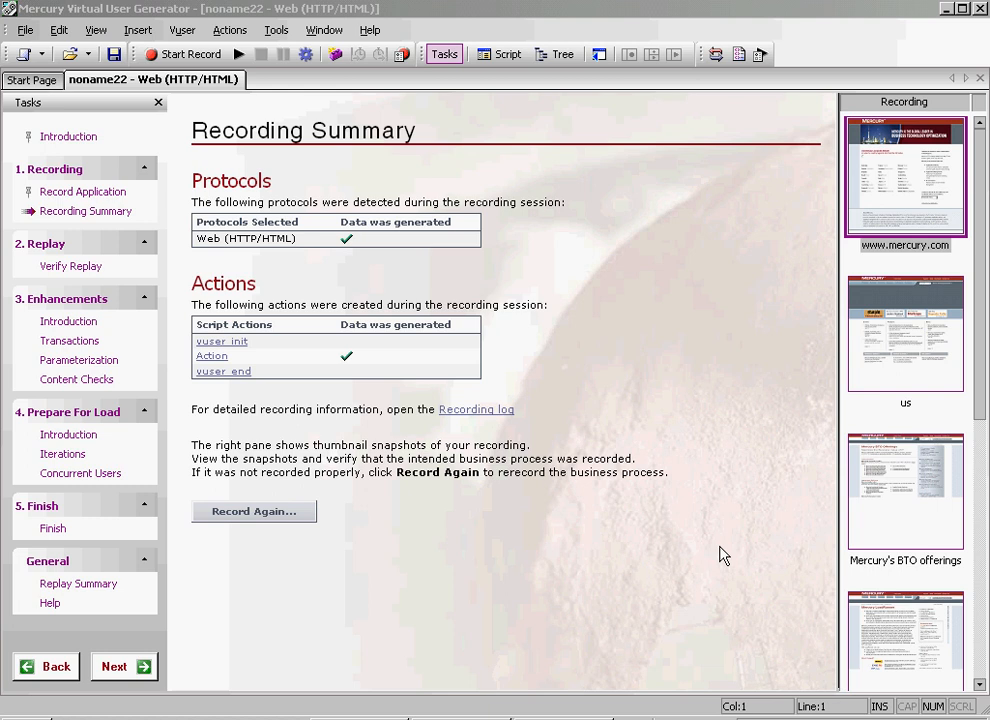
{"action": "mouse_move", "coordinate": [290, 402]}
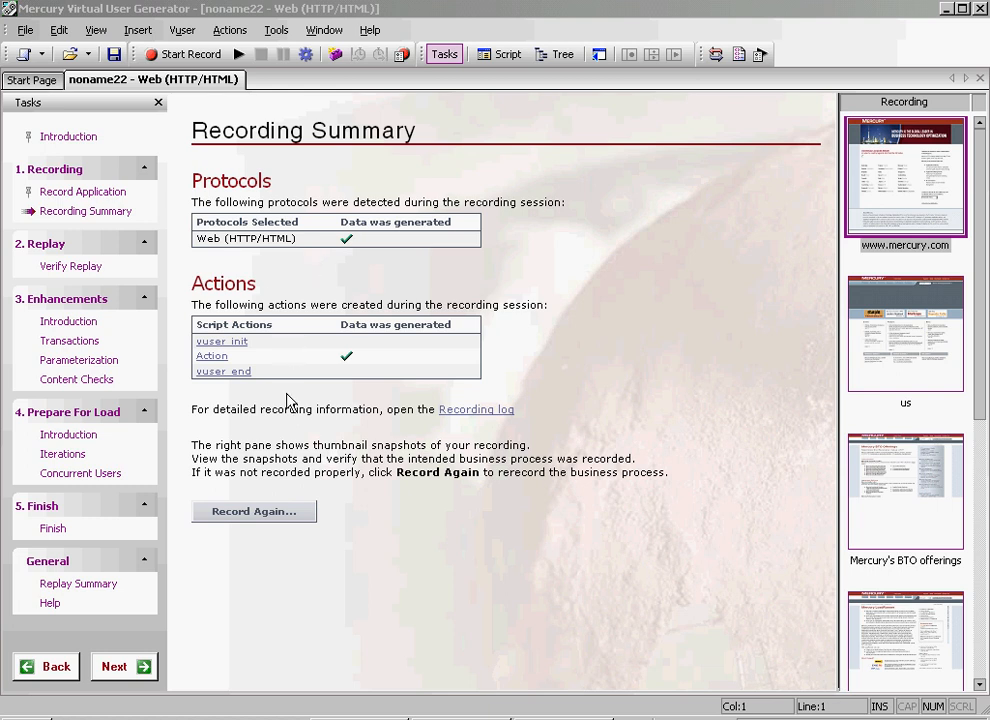
{"action": "mouse_move", "coordinate": [904, 210]}
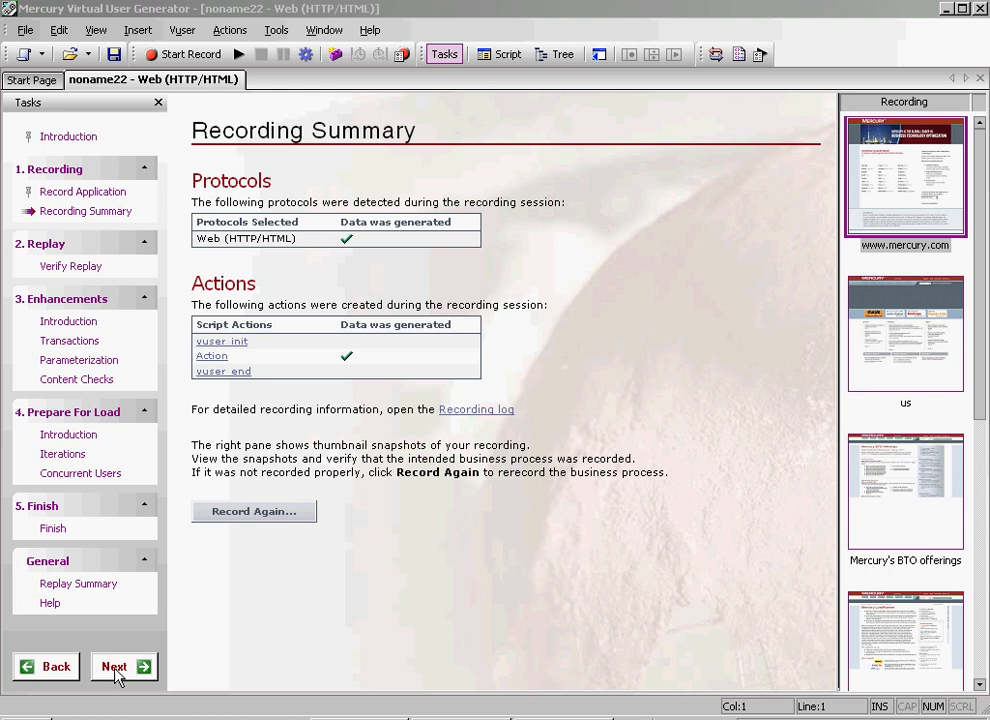
Step: Advance from the Recording Summary to the Introduction to Verification page
{"action": "left_click", "coordinate": [112, 666]}
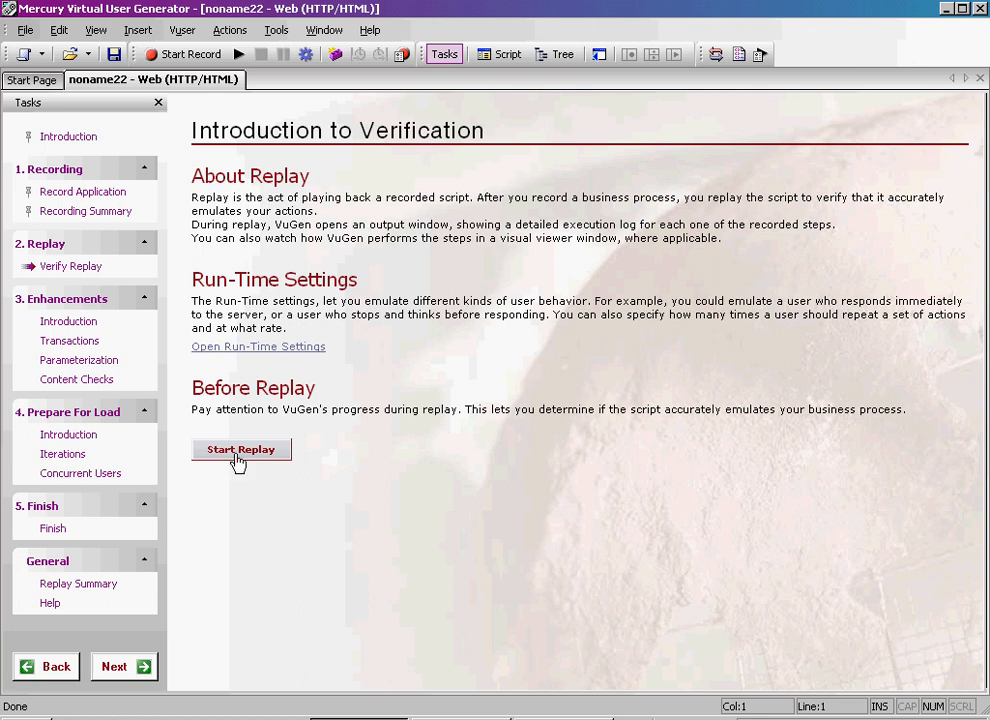
Step: Start replaying the recorded script from the Verify Replay page
{"action": "left_click", "coordinate": [240, 448]}
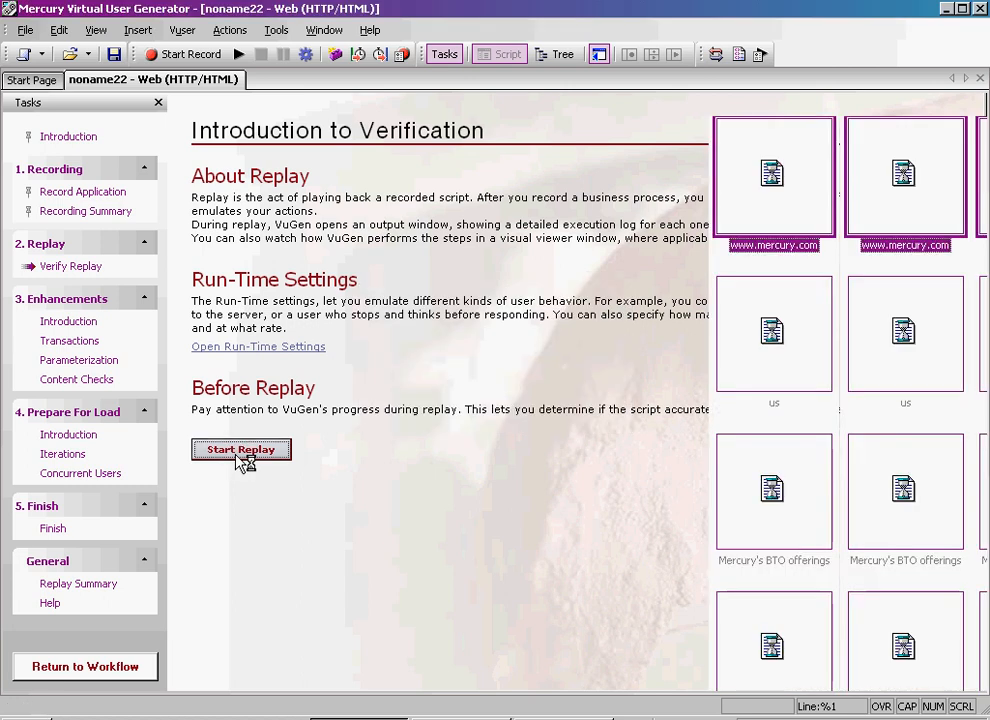
Step: Return to the workflow to see the Last Replay Summary with no errors detected
{"action": "left_click", "coordinate": [240, 448]}
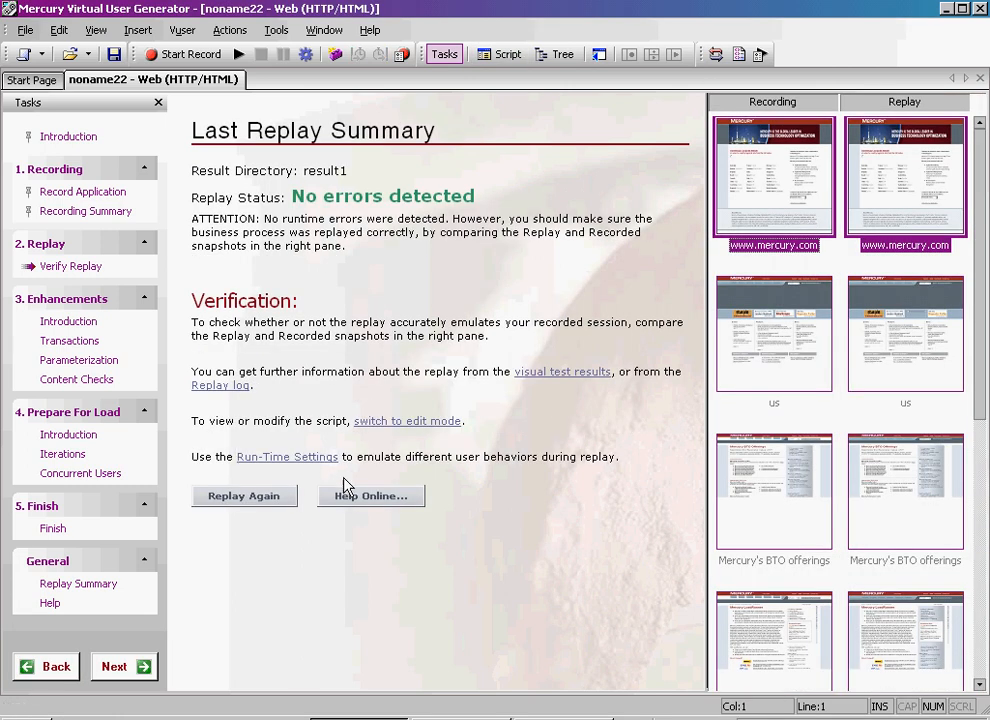
{"action": "mouse_move", "coordinate": [538, 530]}
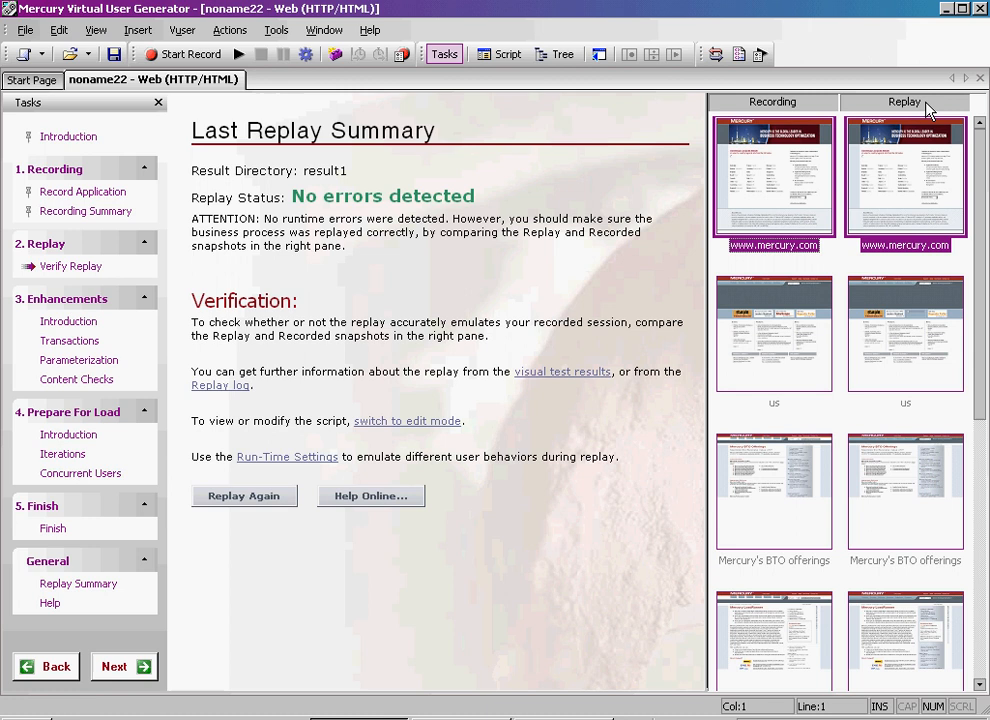
{"action": "mouse_move", "coordinate": [512, 296]}
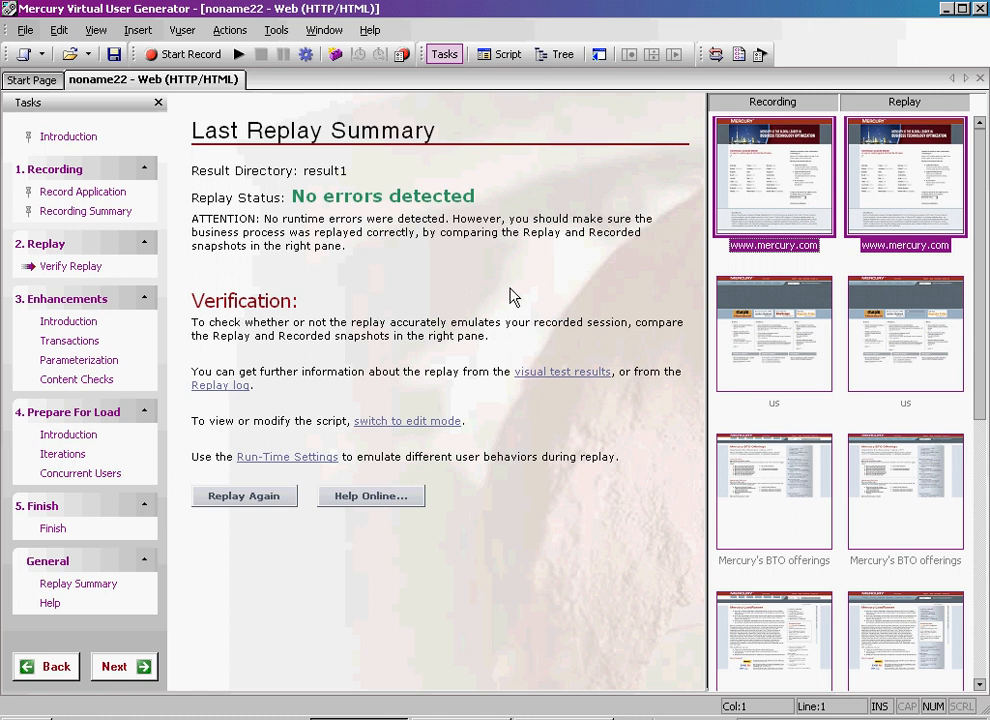
{"action": "mouse_move", "coordinate": [504, 296]}
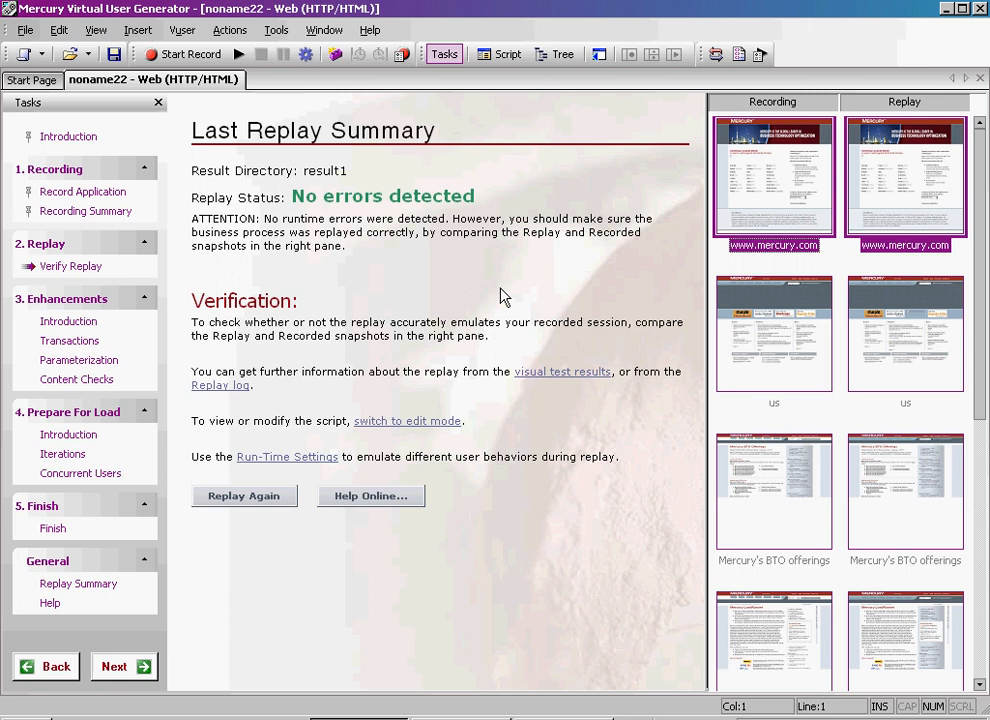
{"action": "mouse_move", "coordinate": [488, 202]}
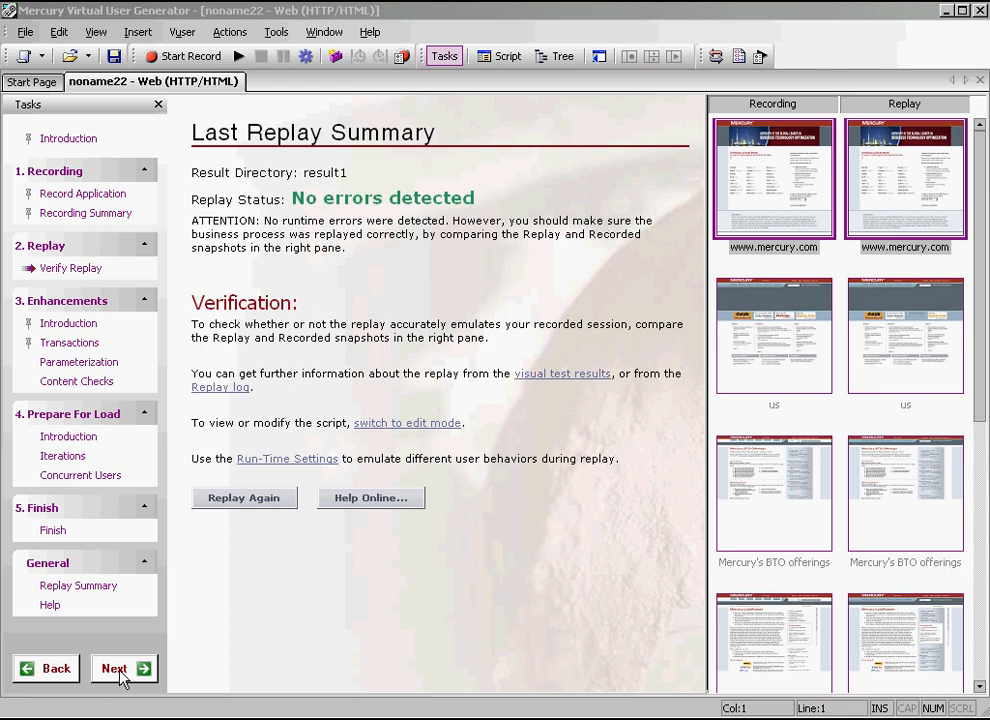
Step: Define a new transaction around the Solutions step and name it Solution
{"action": "left_click", "coordinate": [124, 668]}
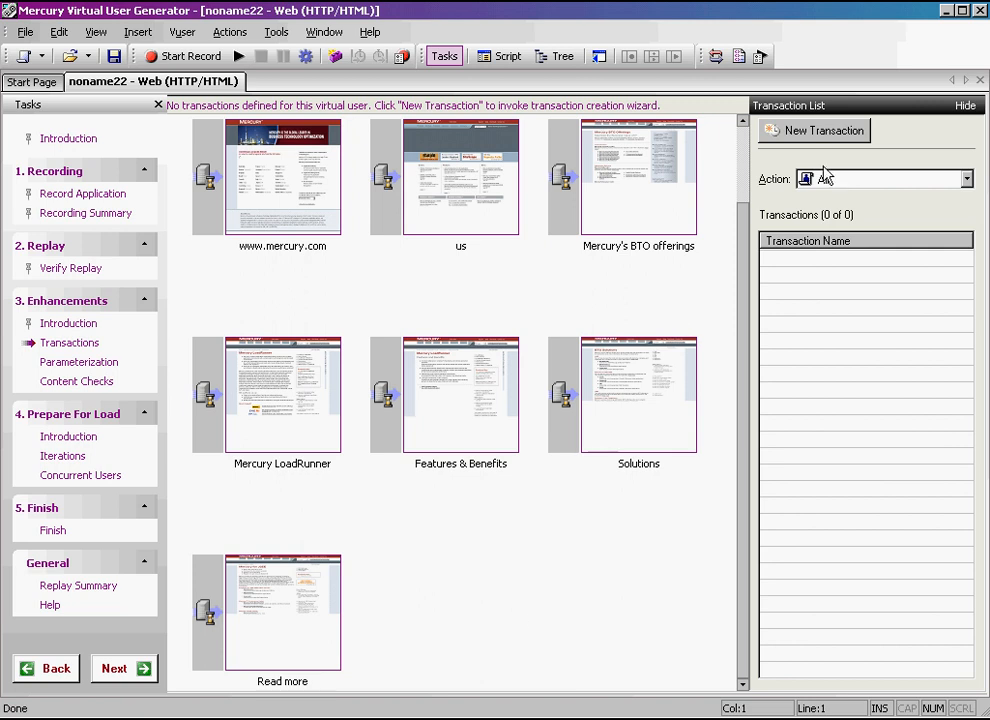
{"action": "left_click", "coordinate": [824, 130]}
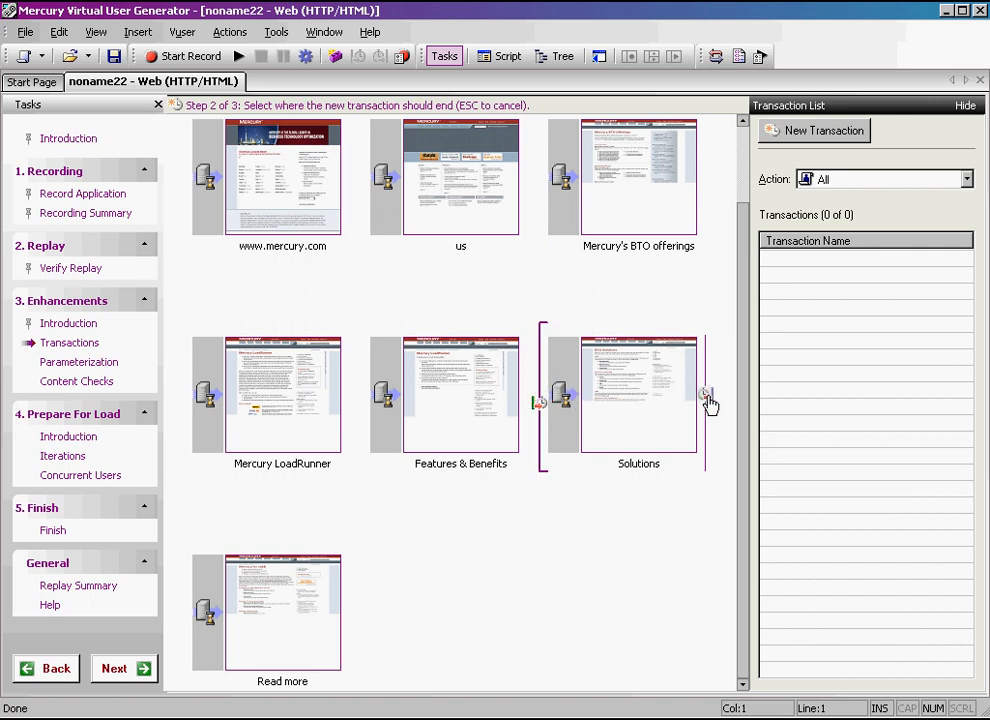
{"action": "left_click", "coordinate": [708, 402]}
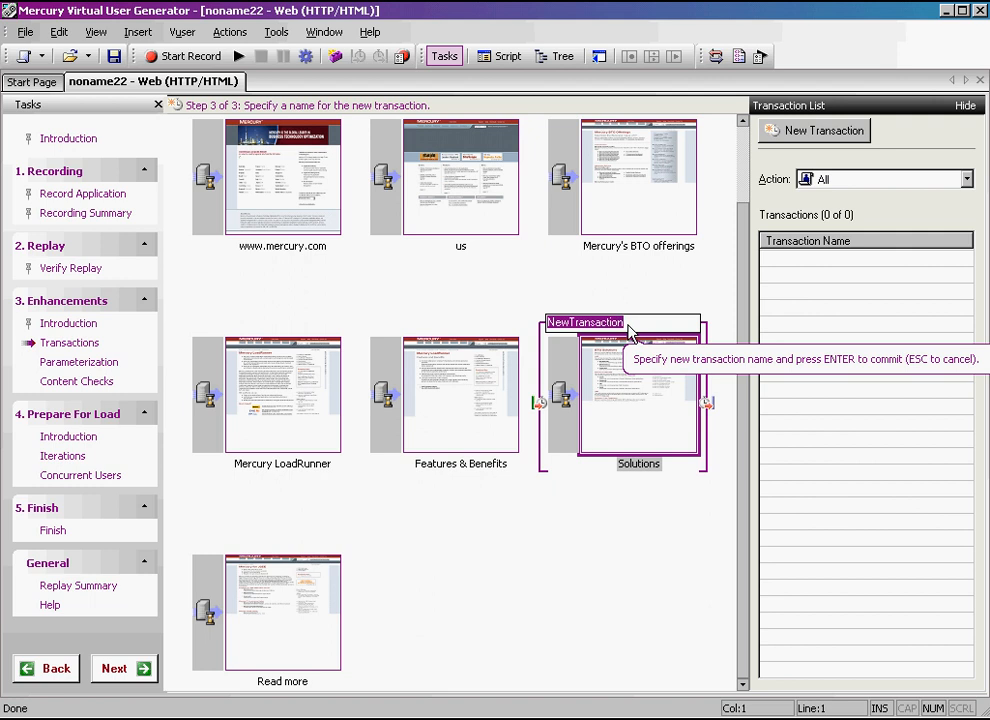
{"action": "type", "text": "Solution"}
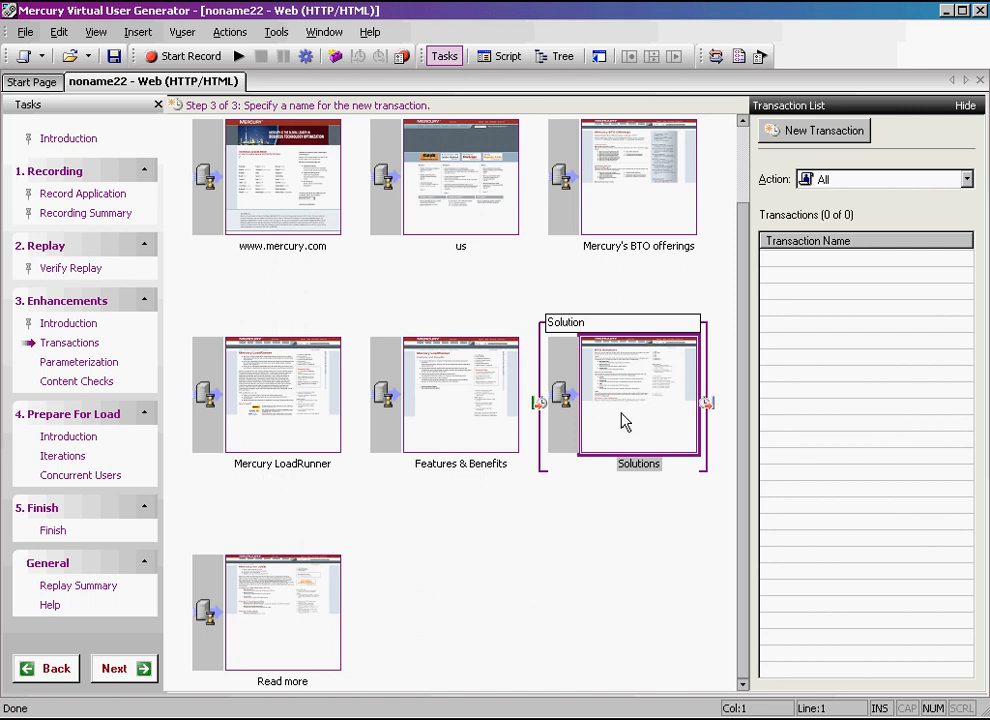
{"action": "mouse_move", "coordinate": [480, 588]}
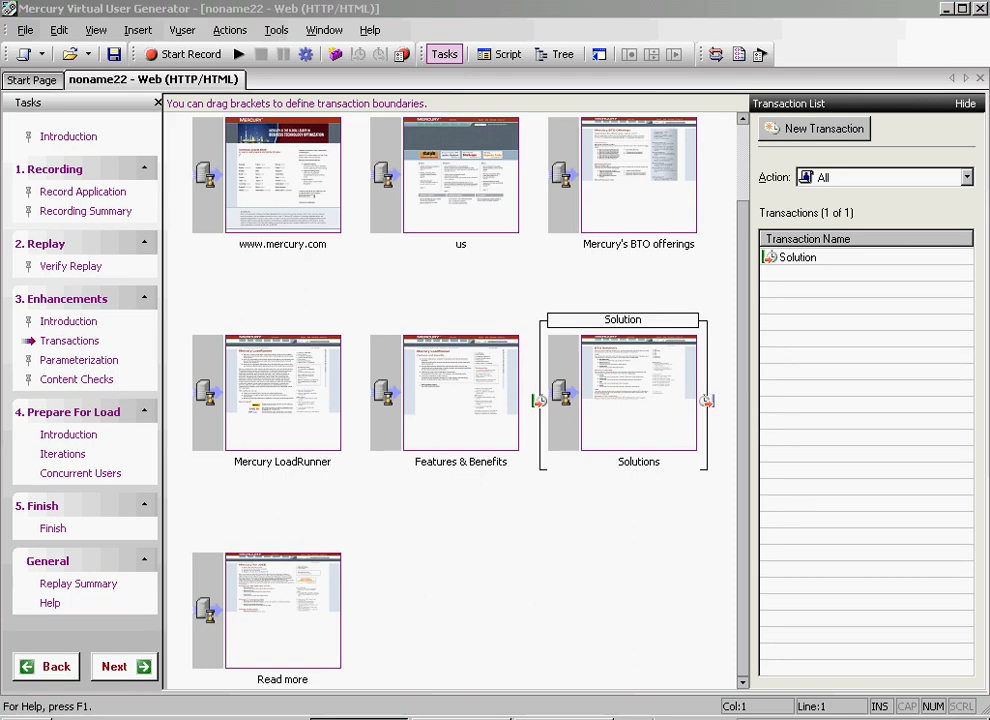
Step: Advance the workflow past Transactions to the Parameterize Values page
{"action": "left_click", "coordinate": [124, 666]}
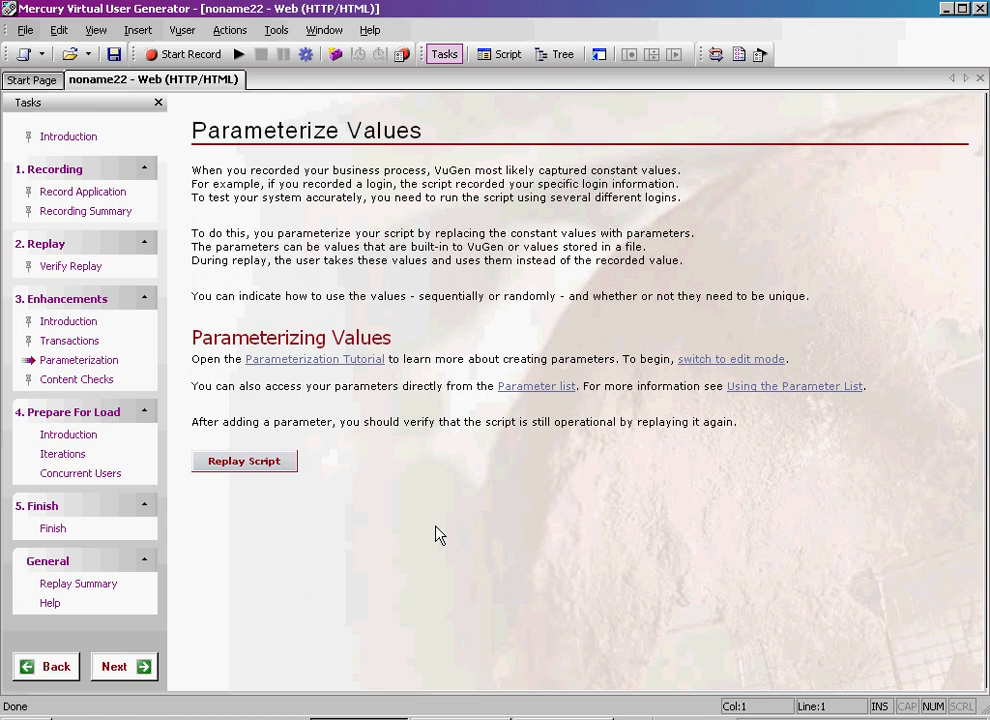
{"action": "left_click", "coordinate": [124, 666]}
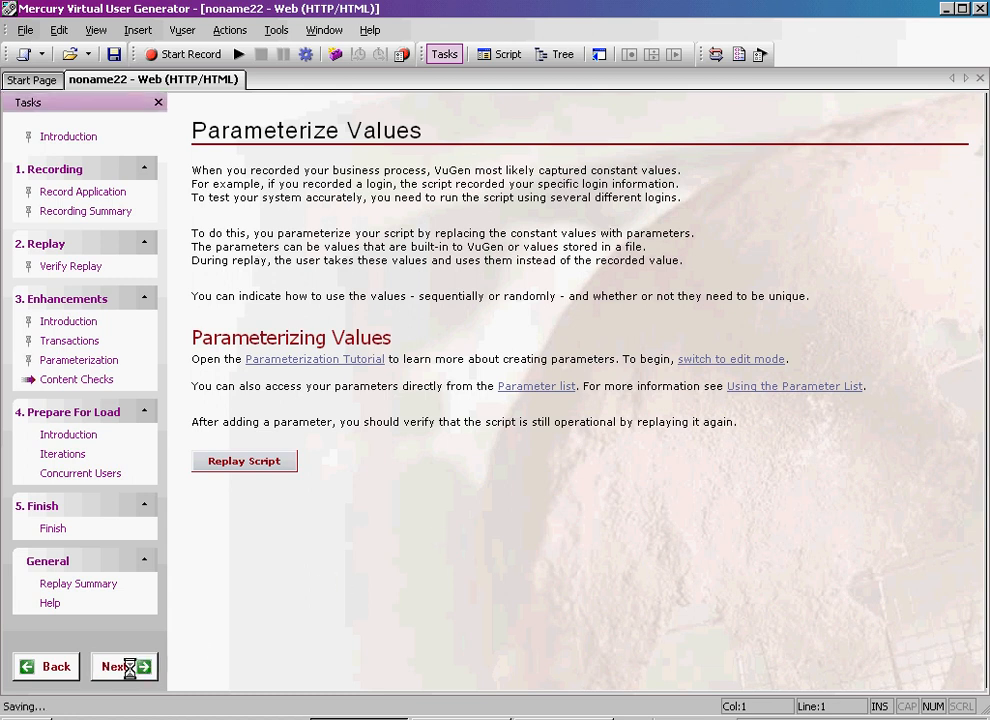
Step: Add a text check for 'Maximize the Business Value of IT' on the Mercury BTO Offerings snapshot
{"action": "left_click", "coordinate": [116, 666]}
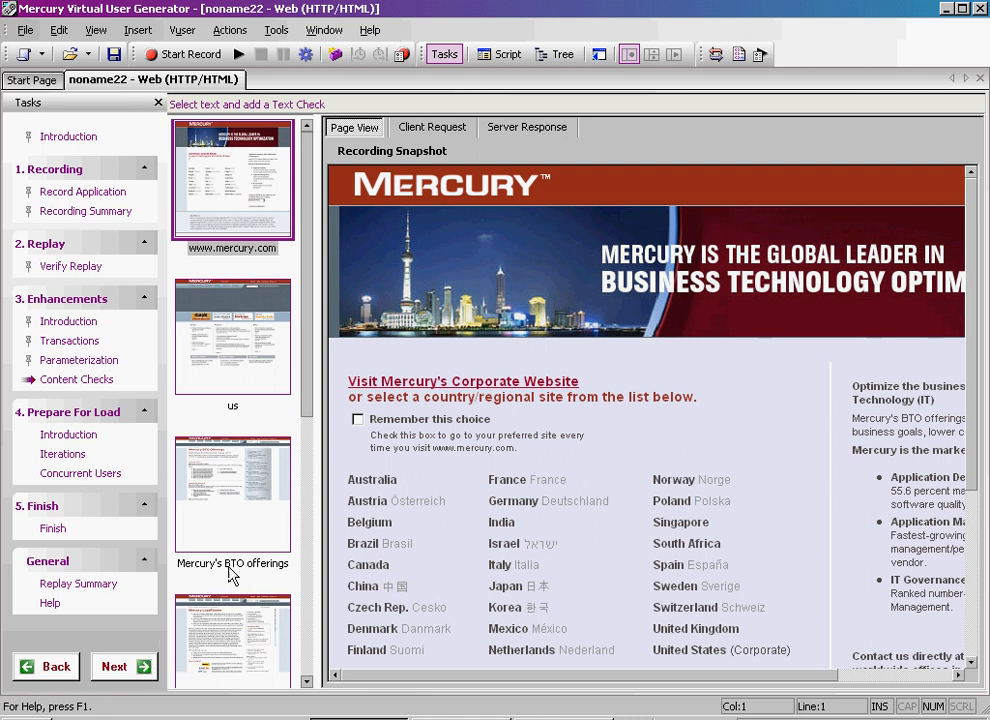
{"action": "mouse_move", "coordinate": [256, 528]}
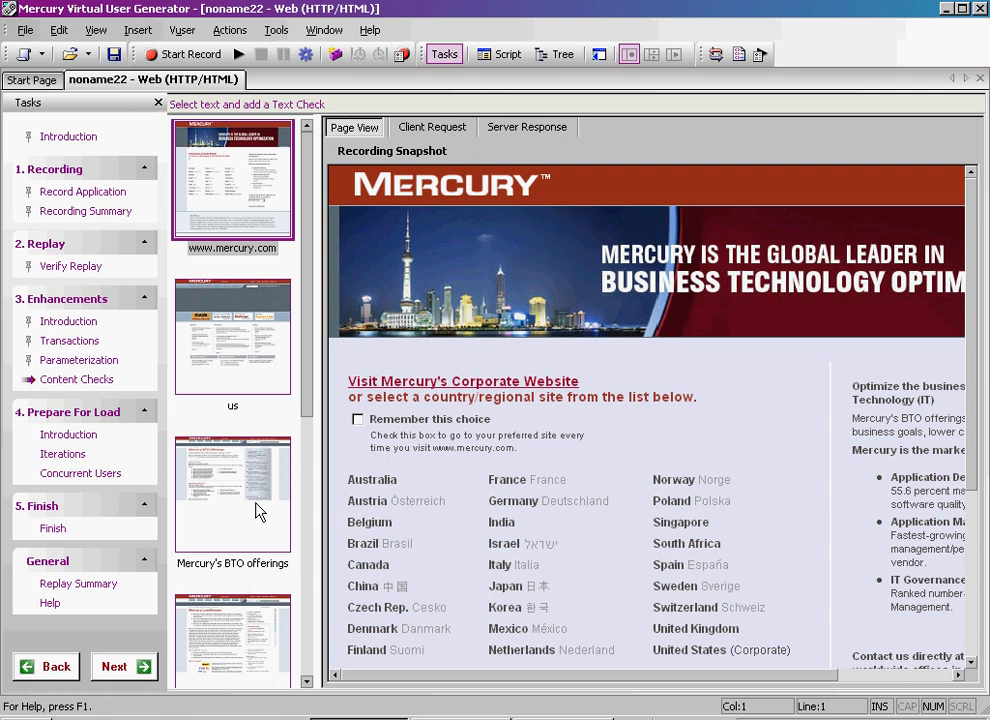
{"action": "left_click", "coordinate": [232, 496]}
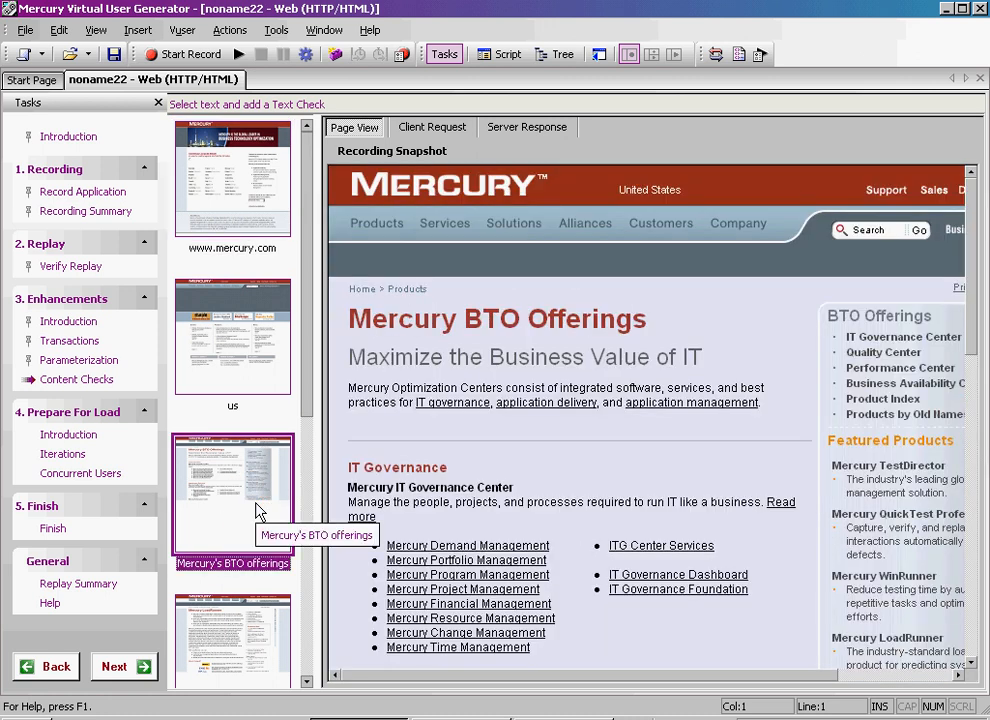
{"action": "mouse_move", "coordinate": [352, 350]}
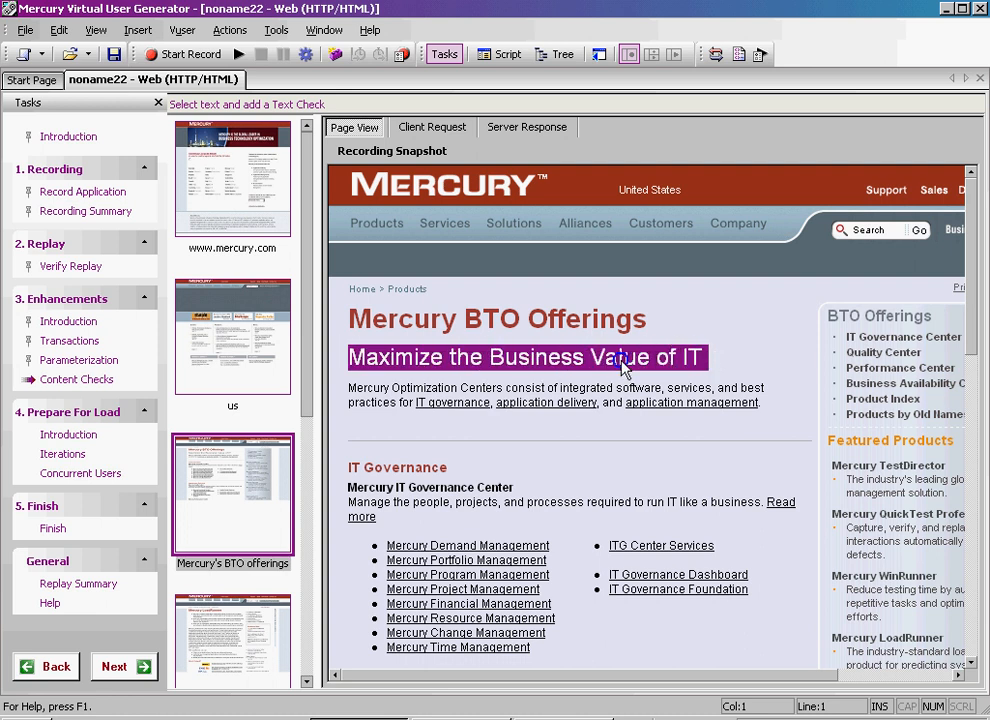
{"action": "right_click", "coordinate": [620, 360]}
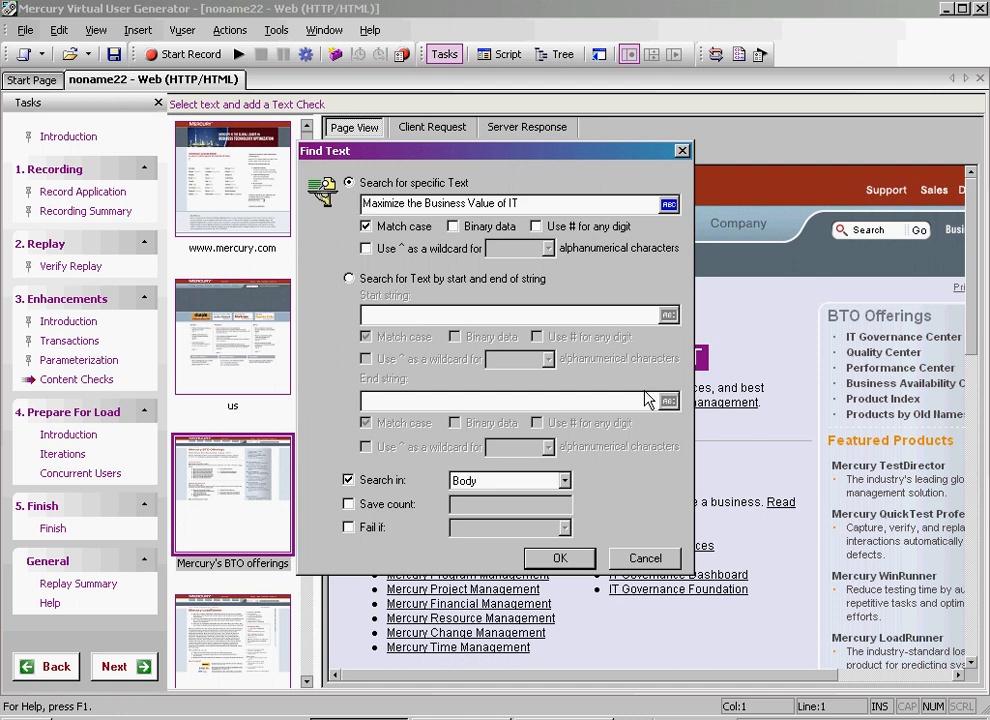
{"action": "mouse_move", "coordinate": [604, 500]}
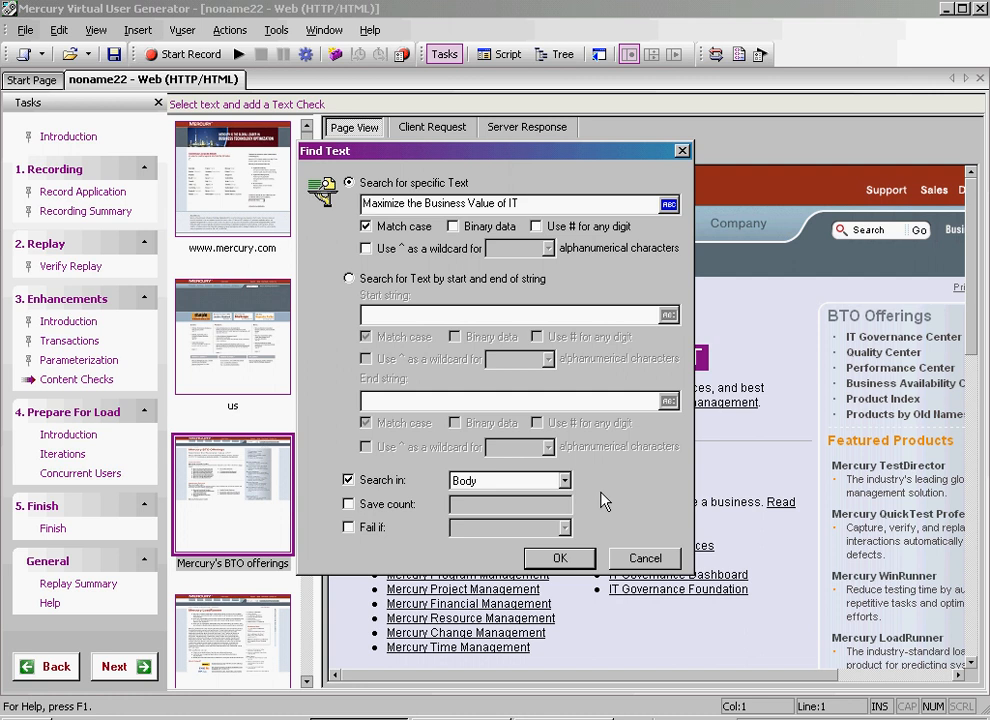
{"action": "left_click", "coordinate": [560, 558]}
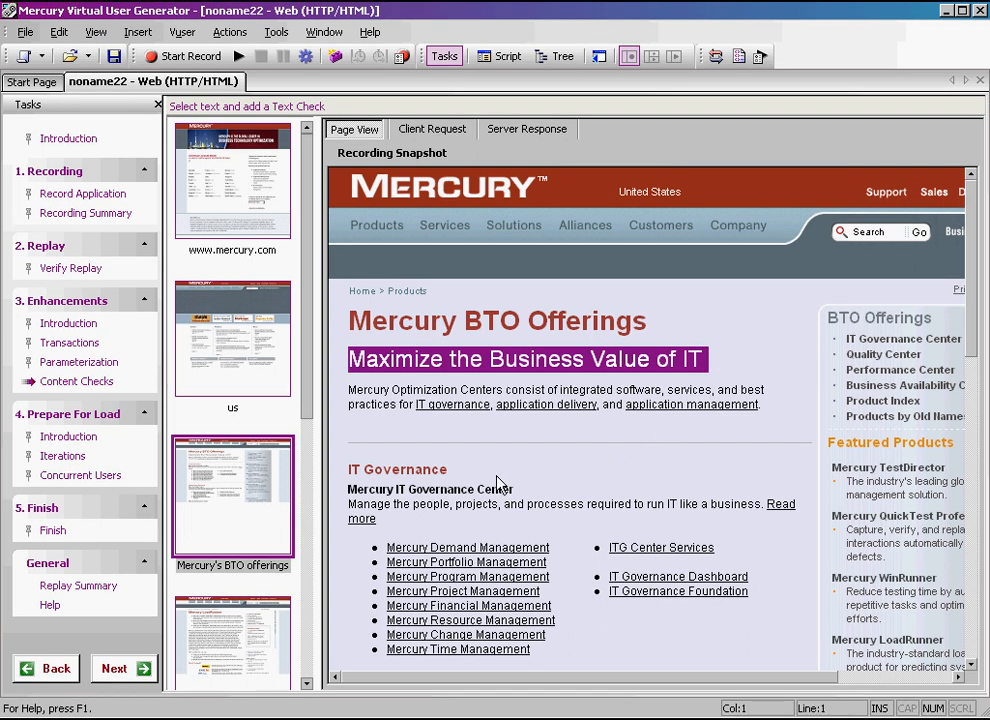
Step: Advance through Prepare For Load Introduction, Iterations and Concurrent Users to the Finish page
{"action": "left_click", "coordinate": [124, 668]}
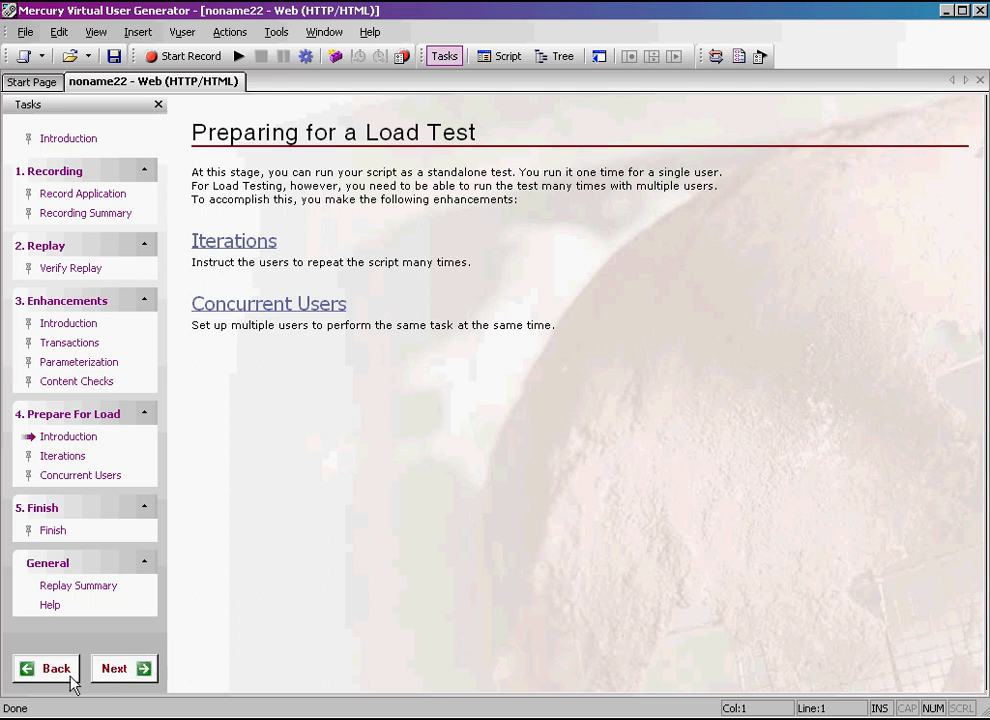
{"action": "left_click", "coordinate": [124, 668]}
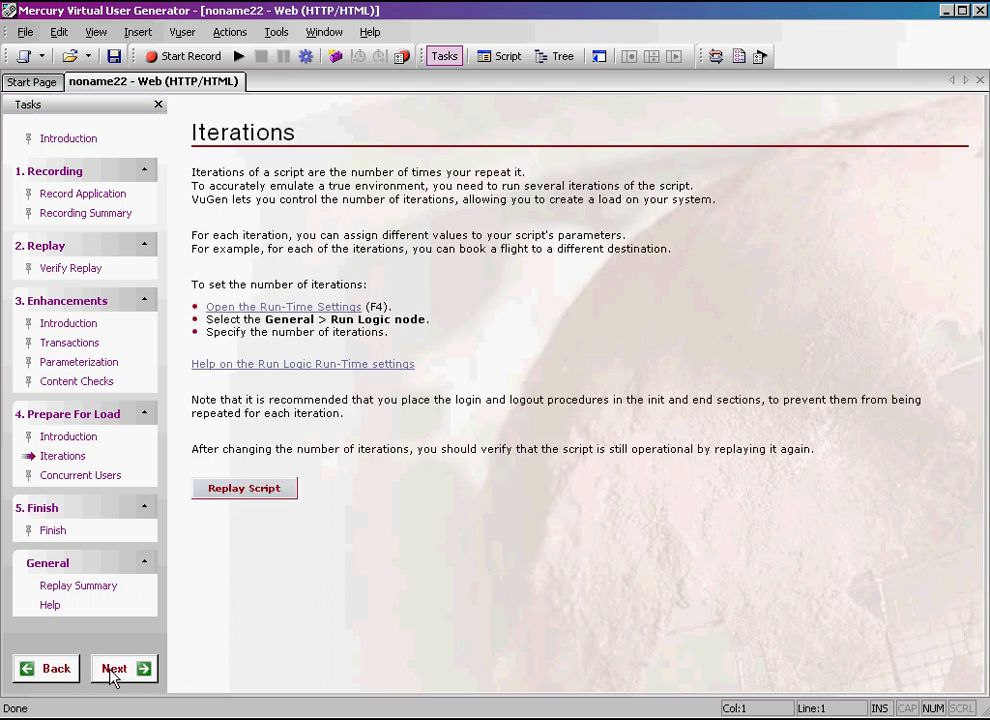
{"action": "left_click", "coordinate": [112, 668]}
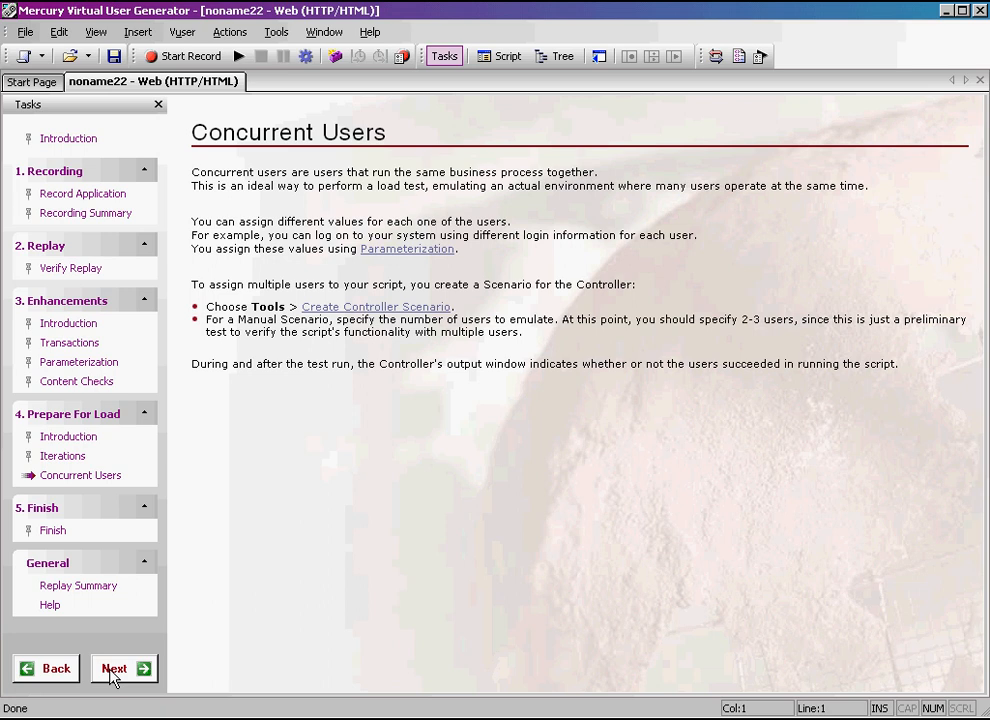
{"action": "left_click", "coordinate": [124, 668]}
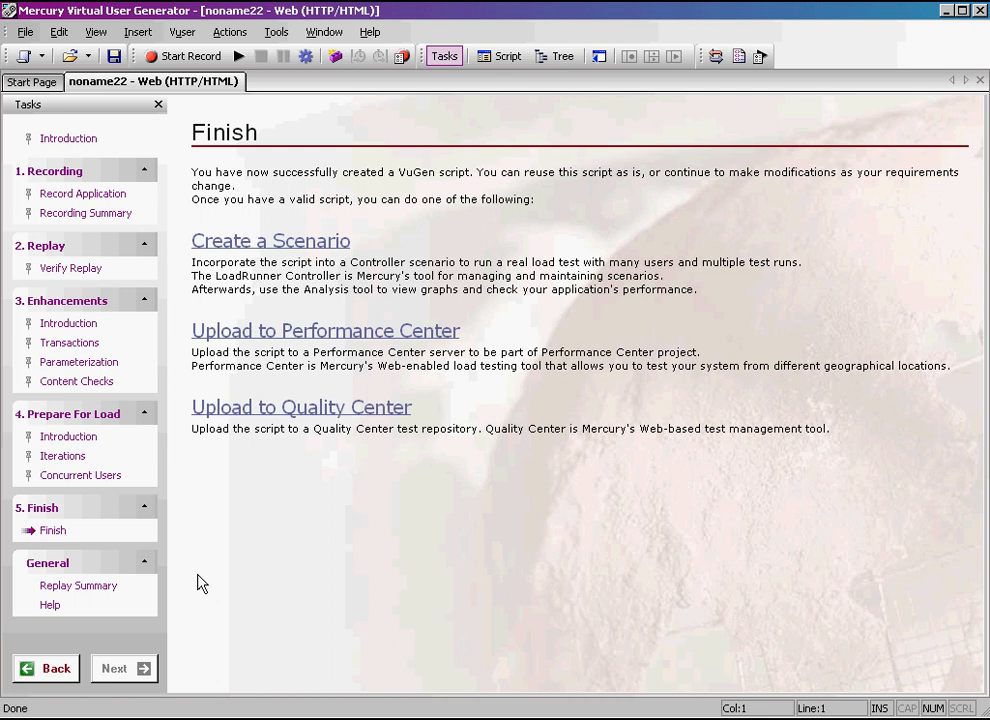
{"action": "mouse_move", "coordinate": [388, 458]}
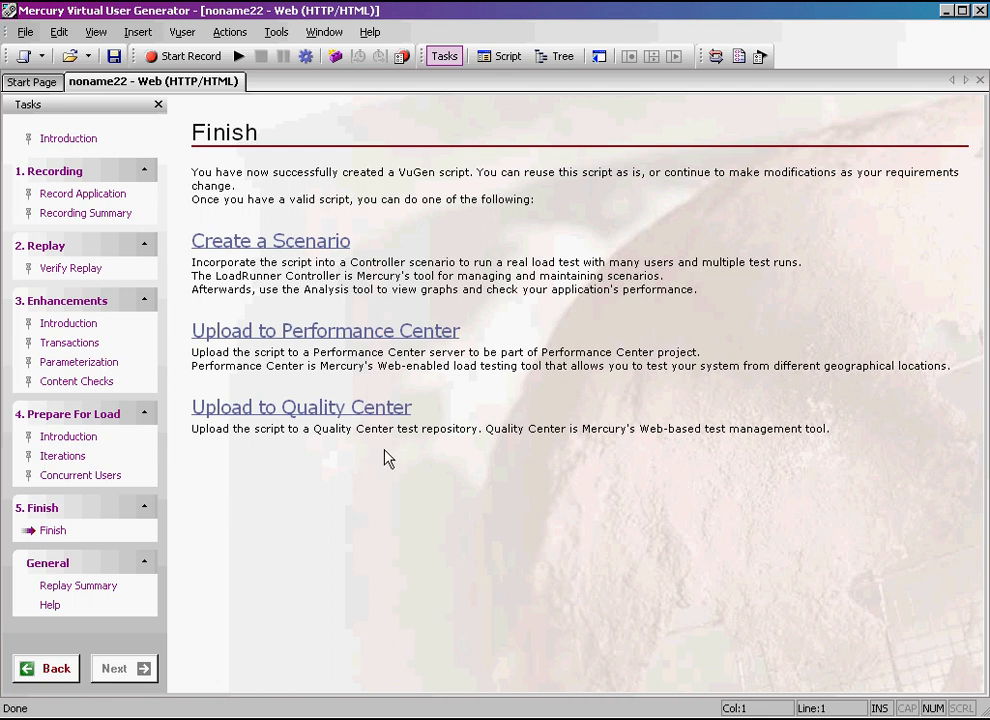
{"action": "mouse_move", "coordinate": [348, 442]}
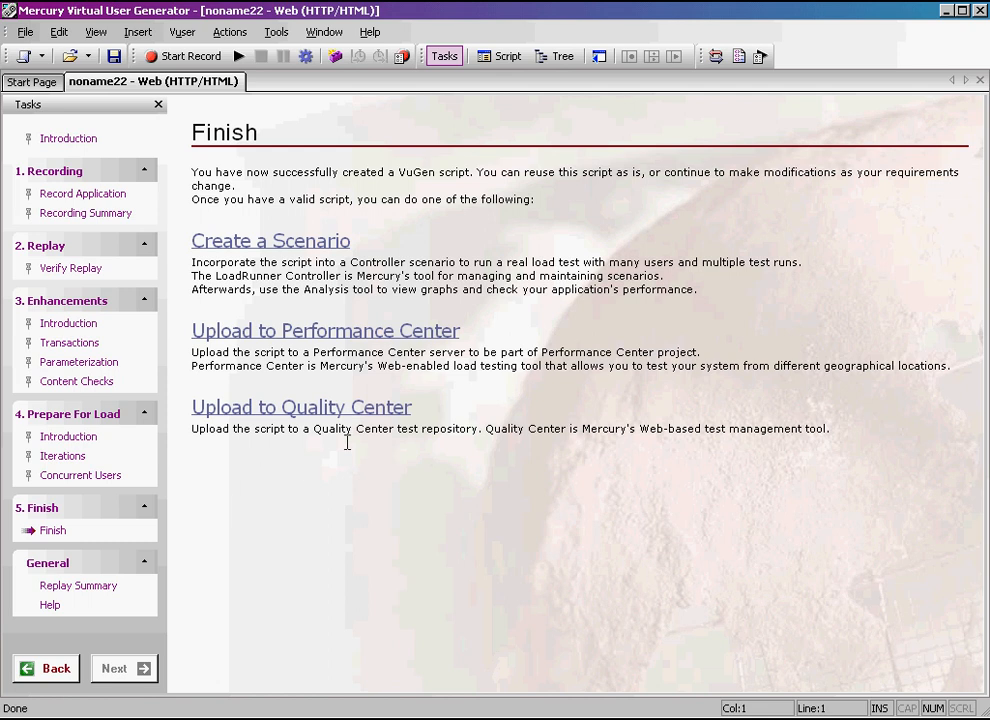